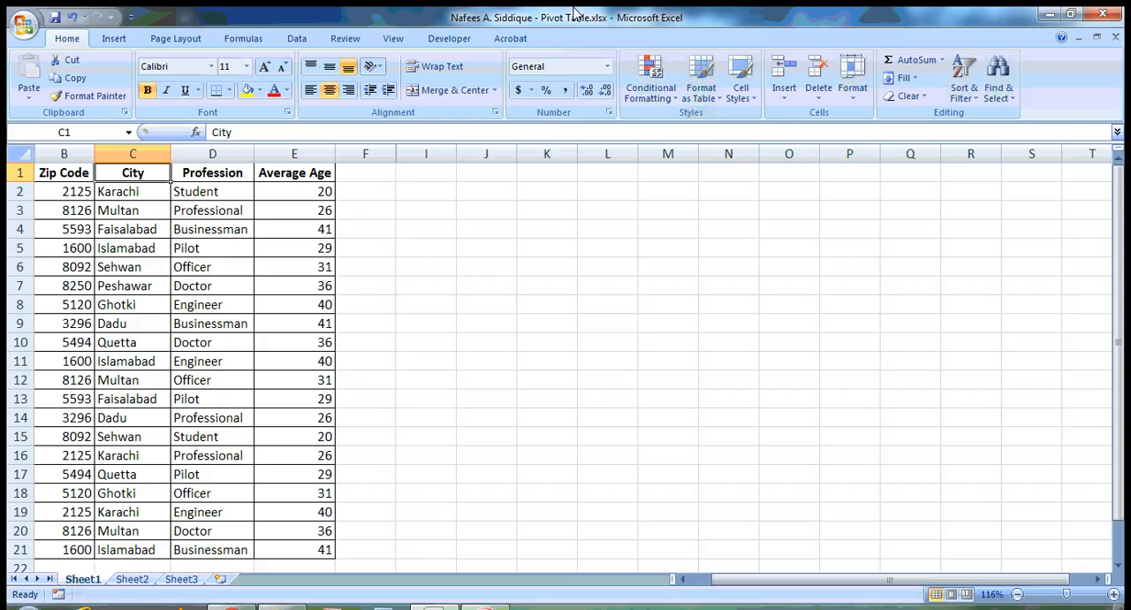
pyautogui.moveTo(405, 389)
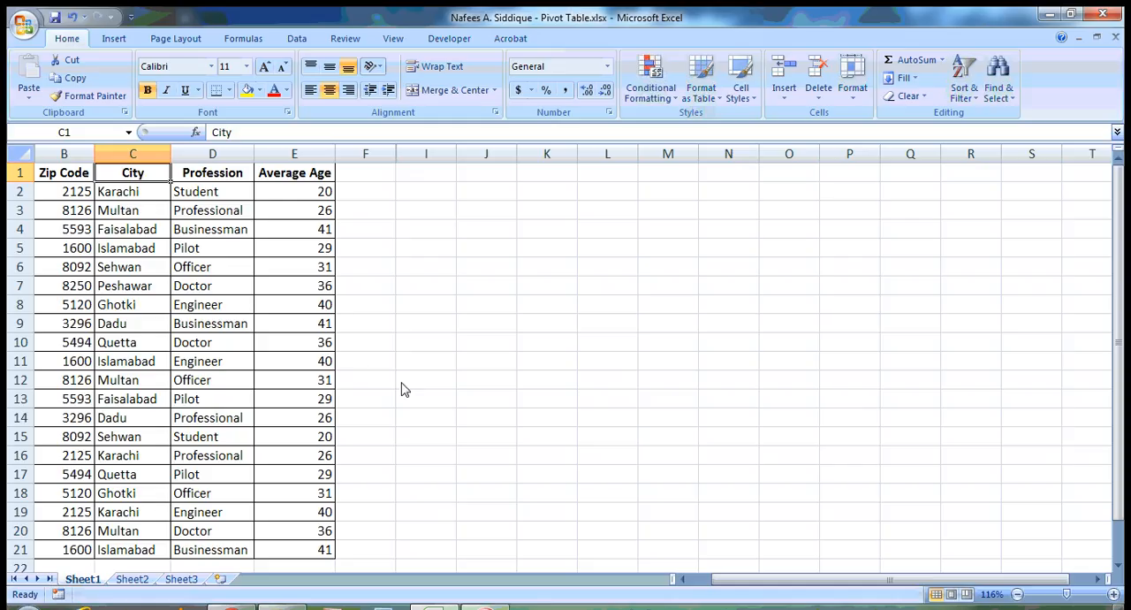
pyautogui.moveTo(406, 394)
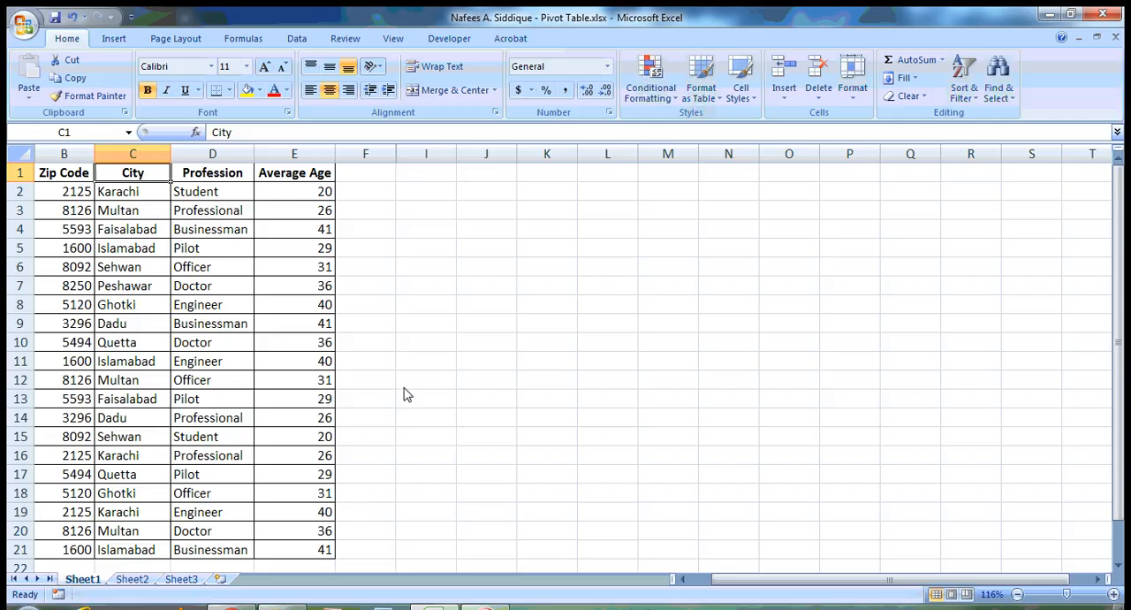
pyautogui.moveTo(162, 180)
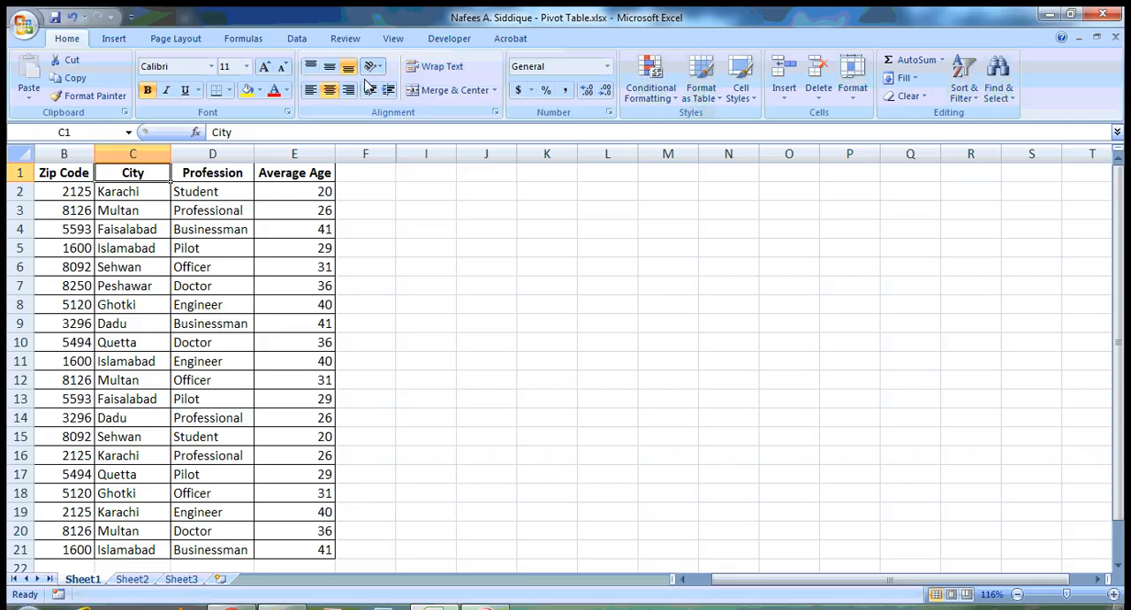
# Step: Start a PivotTable from the Insert commands for the Sheet1!$B$1:$E$21 data list
pyautogui.click(114, 39)
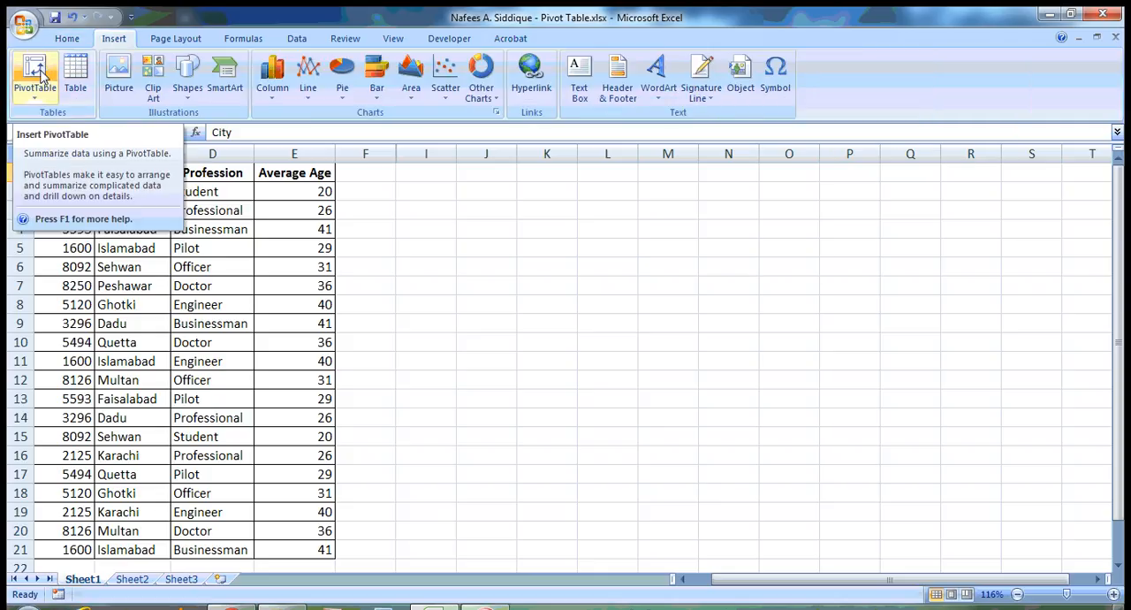
pyautogui.click(35, 74)
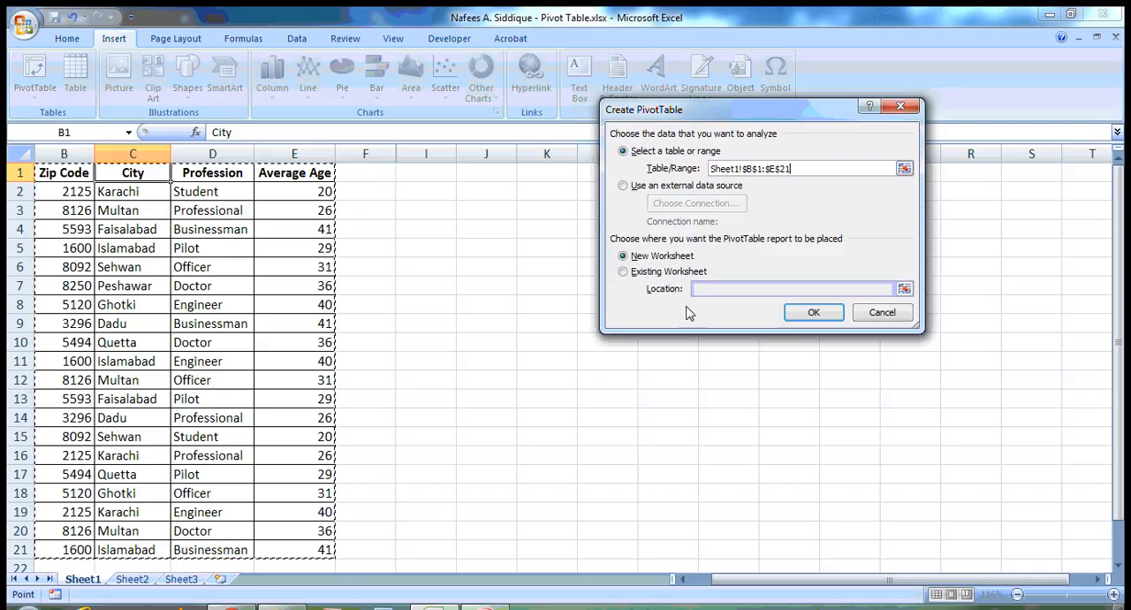
pyautogui.moveTo(749, 254)
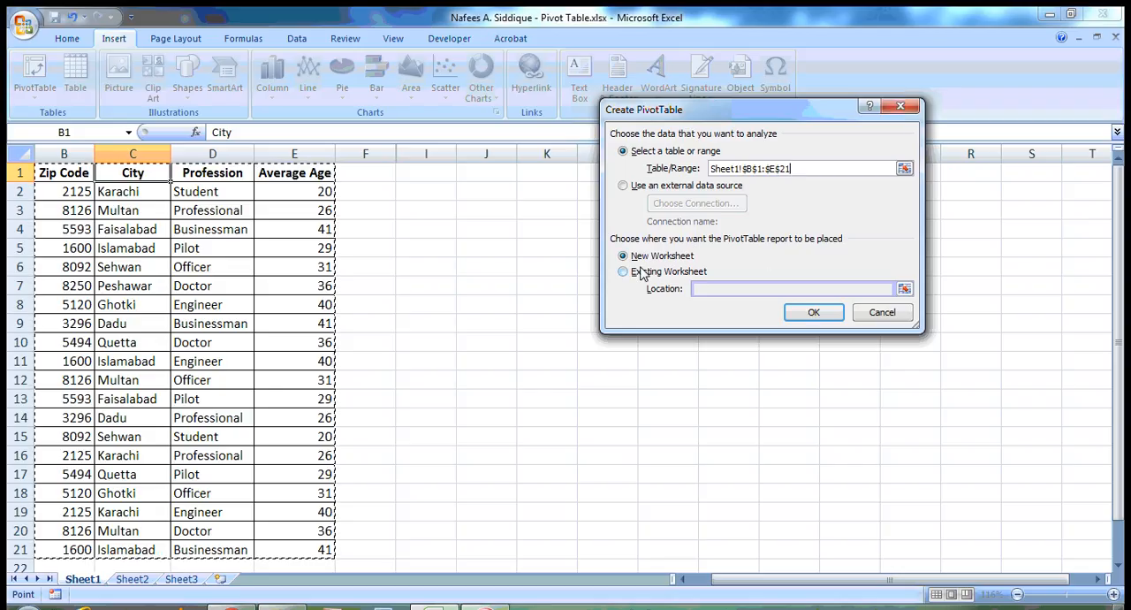
# Step: Confirm the Create PivotTable dialog, placing a blank PivotTable on new Sheet8
pyautogui.click(812, 311)
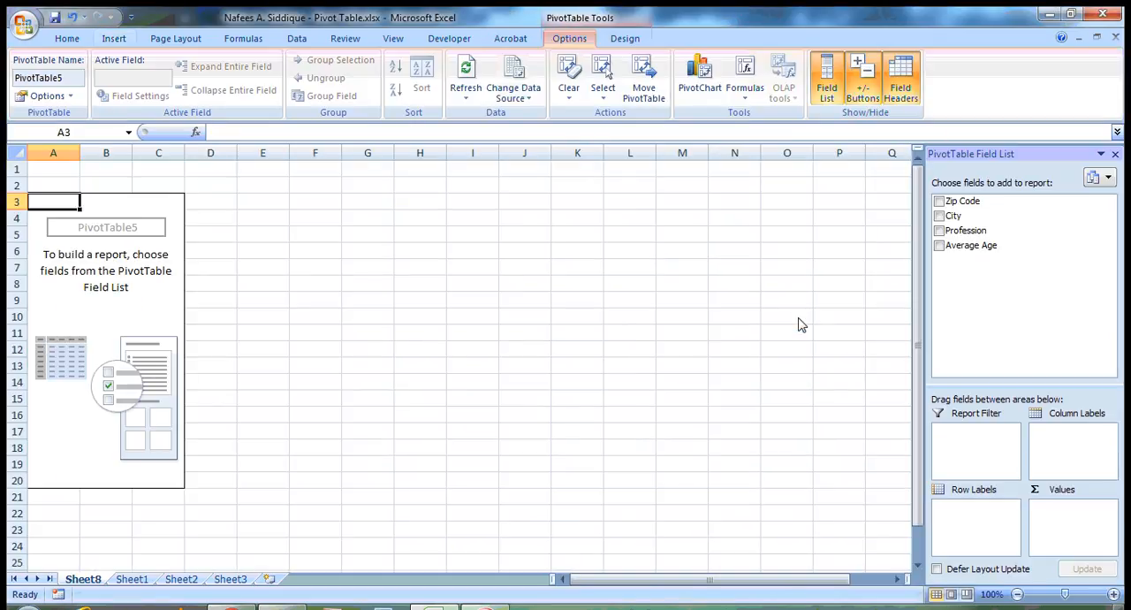
pyautogui.moveTo(1085, 304)
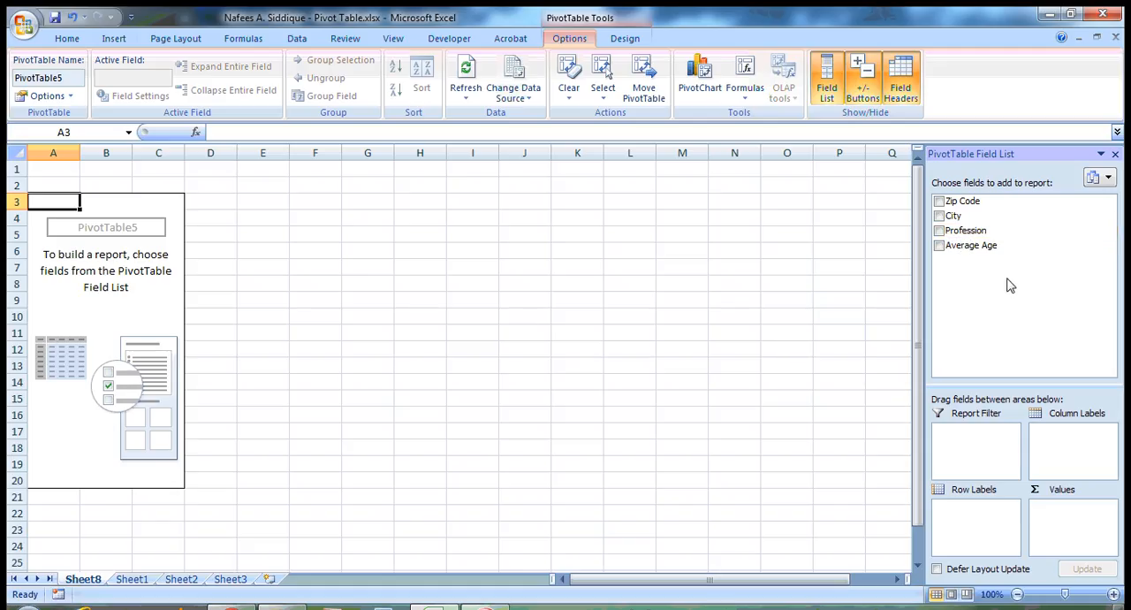
pyautogui.moveTo(989, 297)
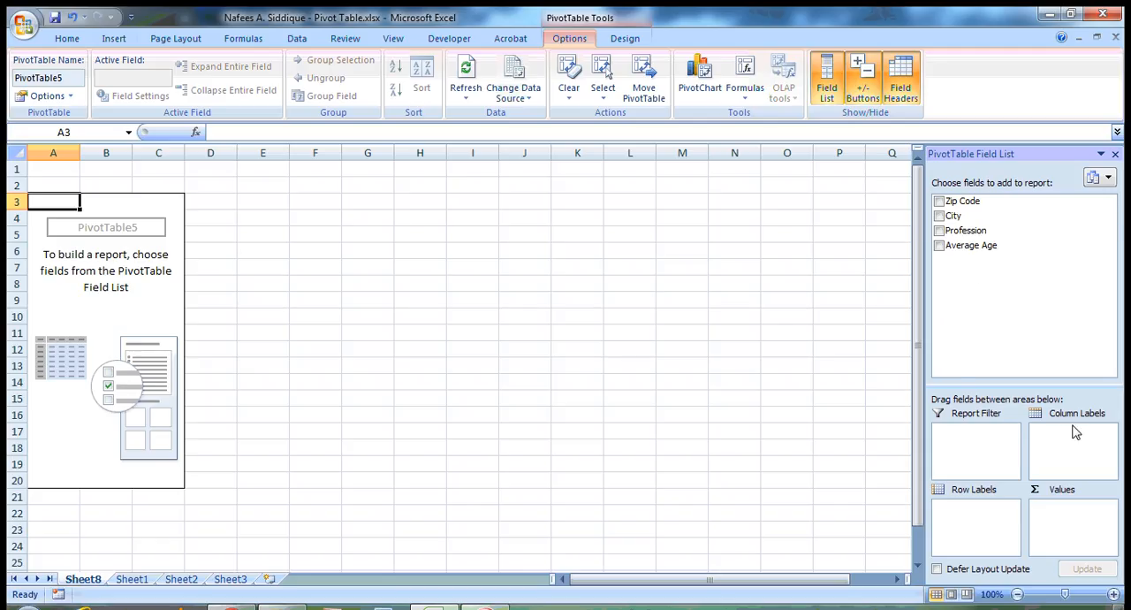
pyautogui.moveTo(1070, 528)
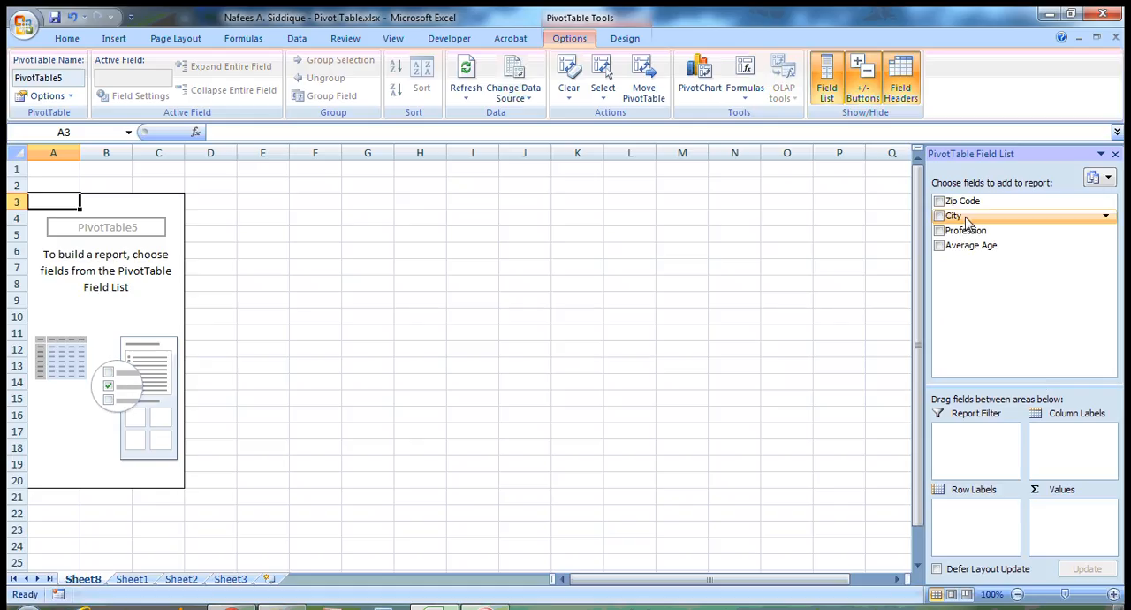
# Step: Add City as row labels and Average Age as values, summing to a Grand Total of 649
pyautogui.click(940, 216)
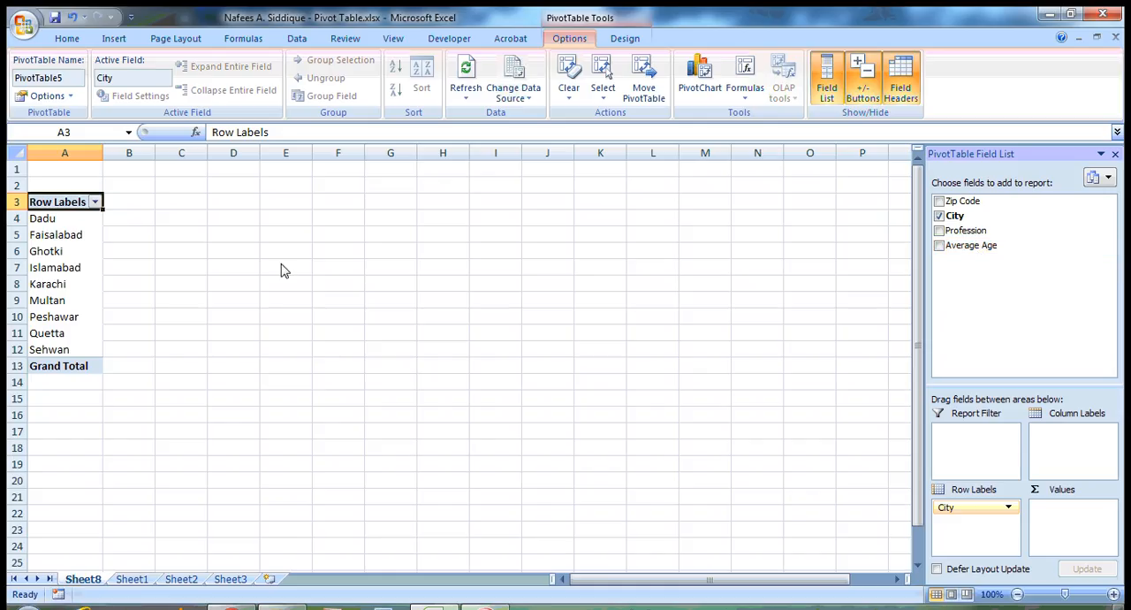
pyautogui.moveTo(731, 14)
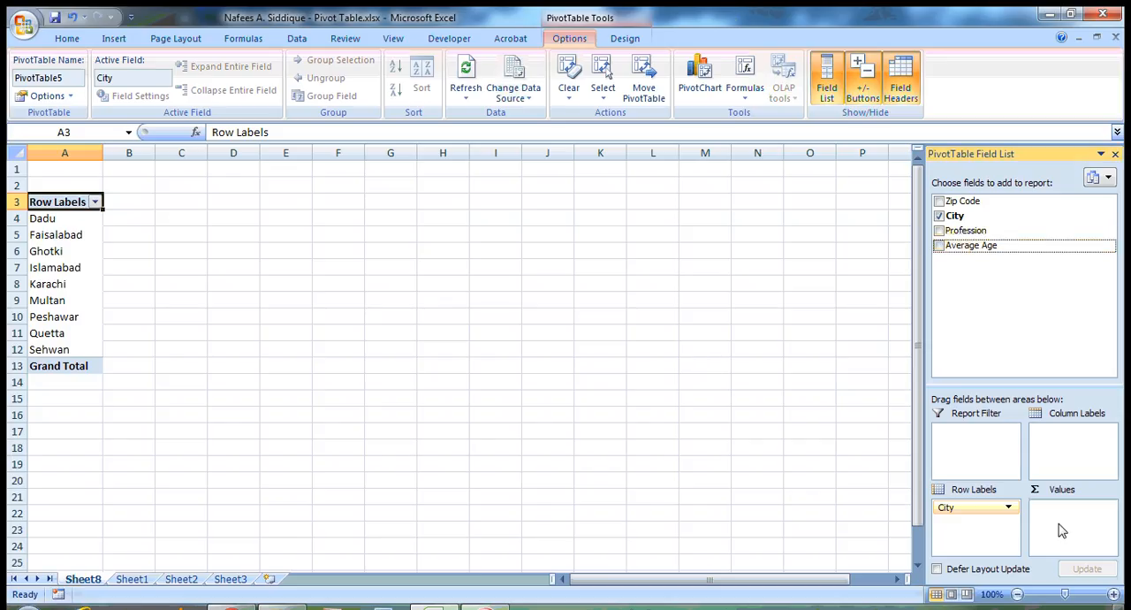
pyautogui.click(939, 244)
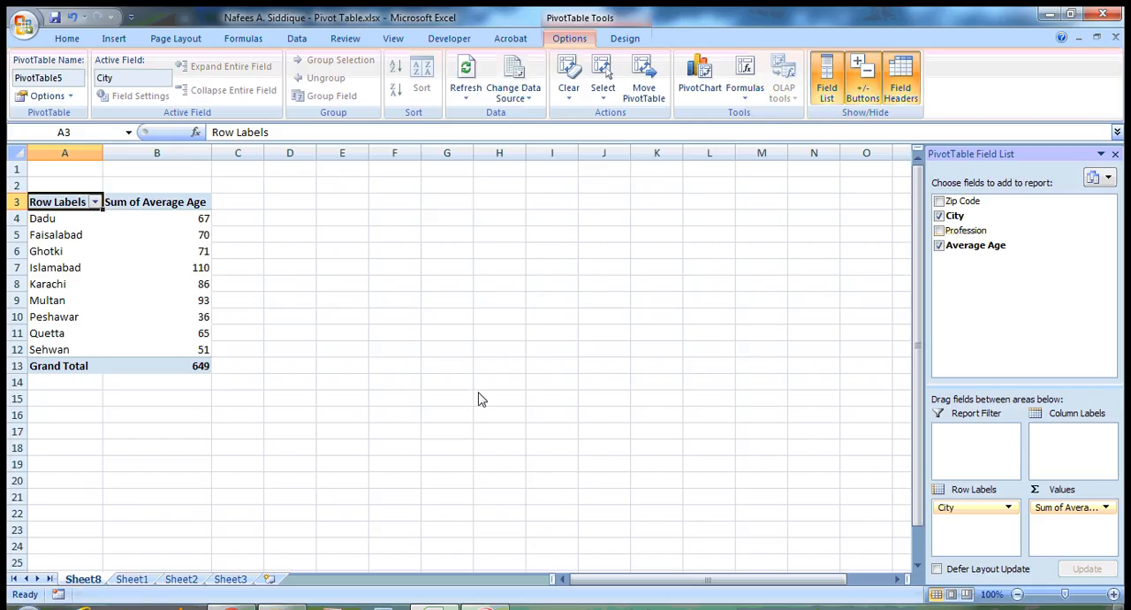
pyautogui.moveTo(300, 262)
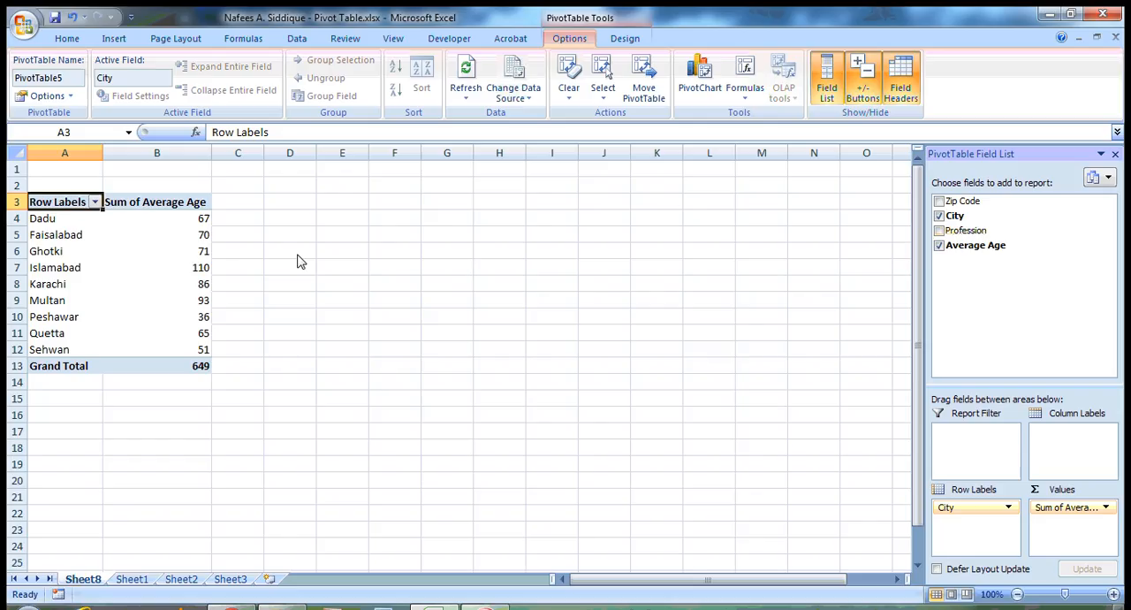
pyautogui.moveTo(193, 220)
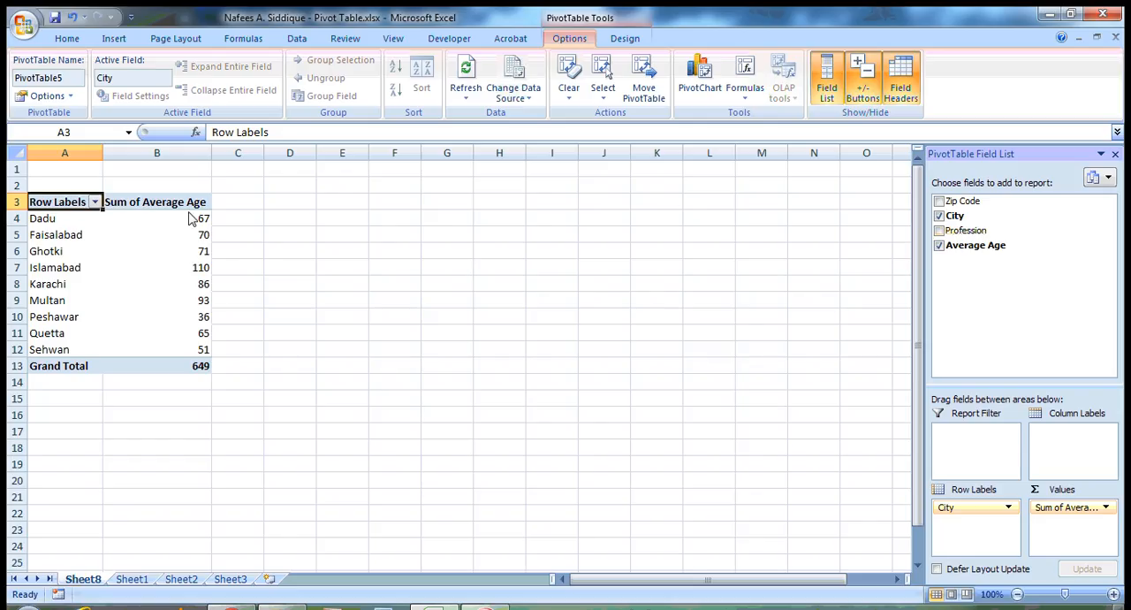
pyautogui.moveTo(293, 249)
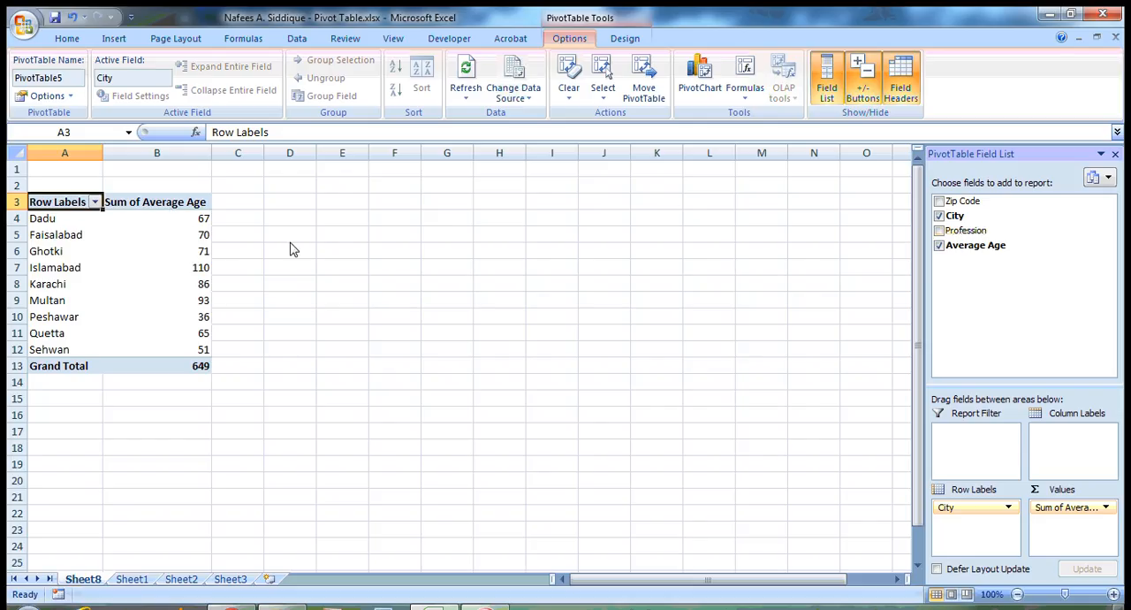
pyautogui.moveTo(201, 343)
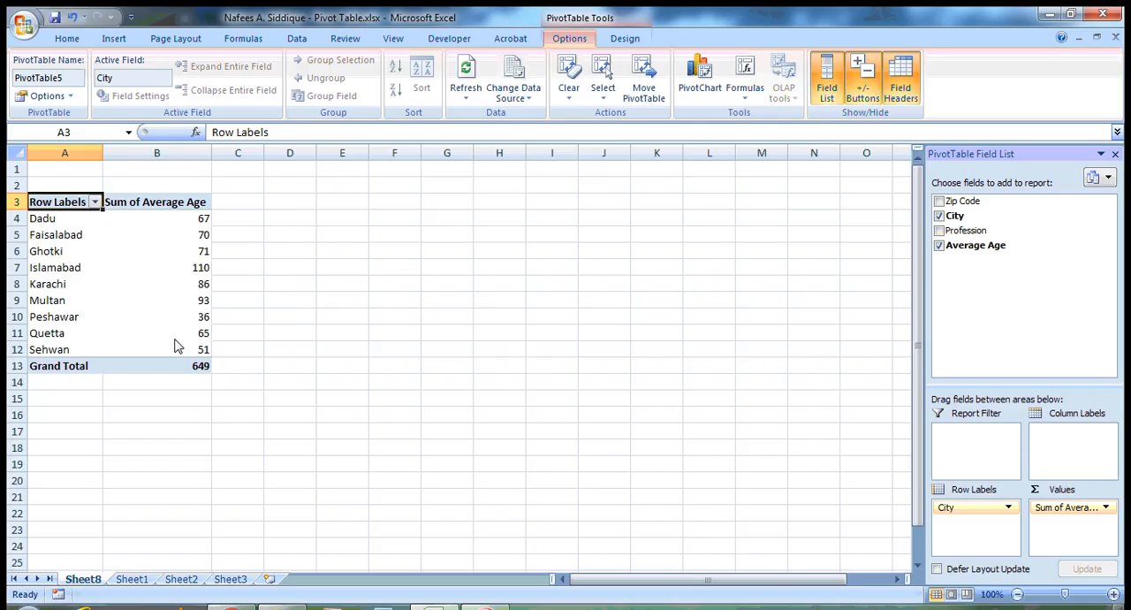
pyautogui.click(155, 332)
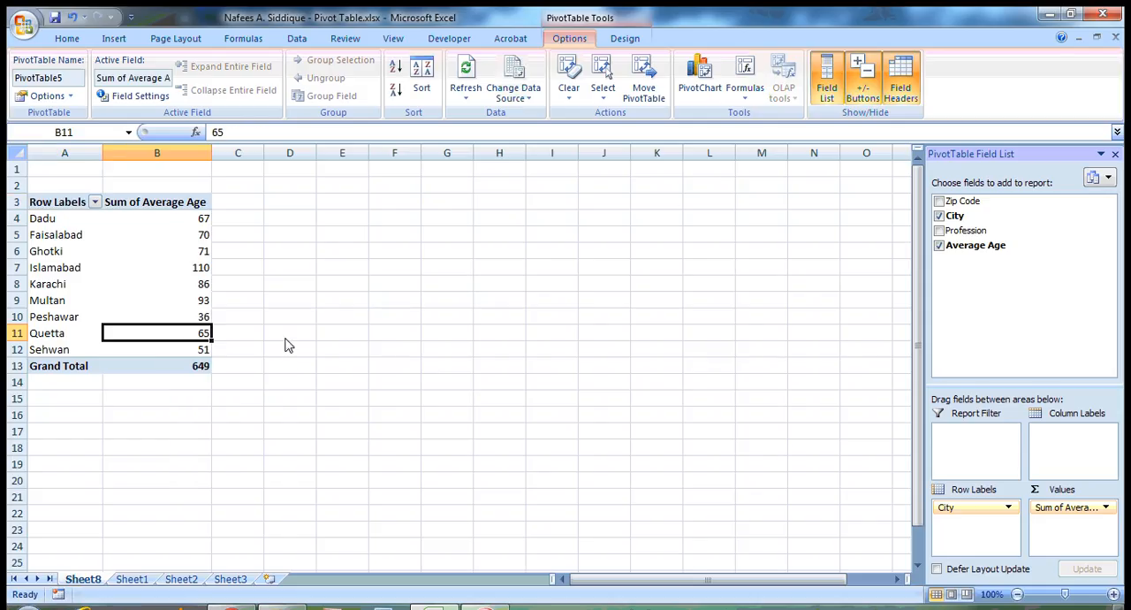
pyautogui.moveTo(184, 219)
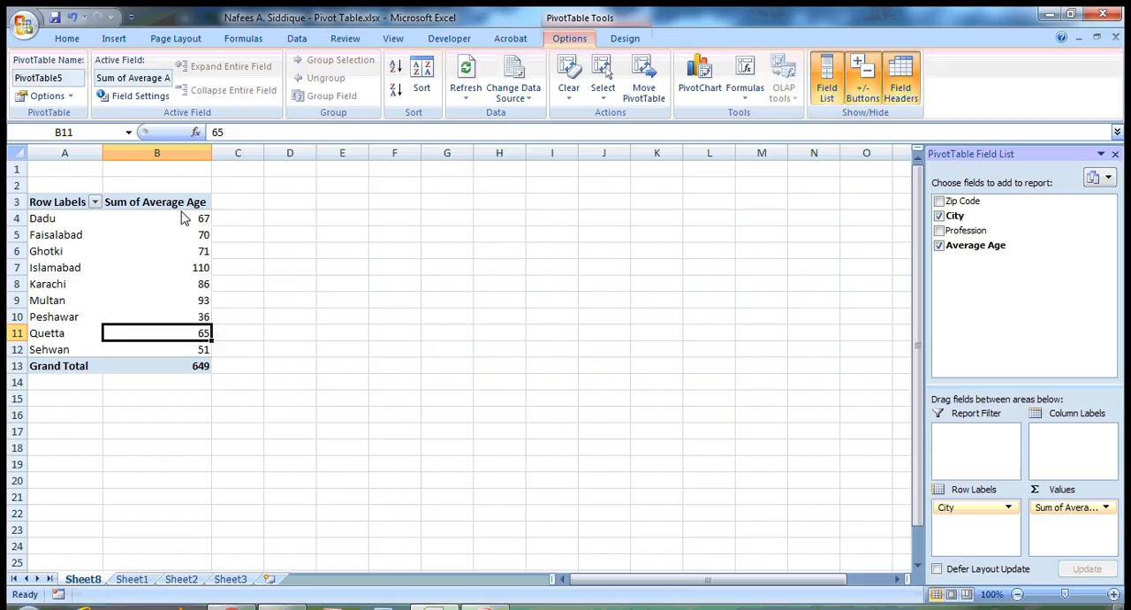
pyautogui.moveTo(223, 226)
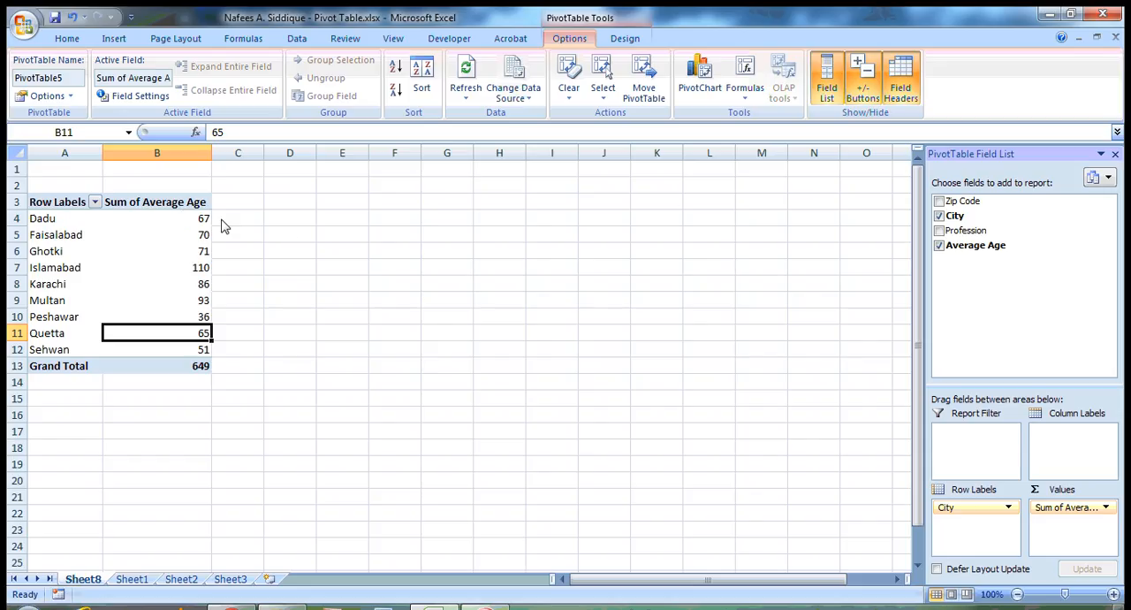
pyautogui.moveTo(184, 212)
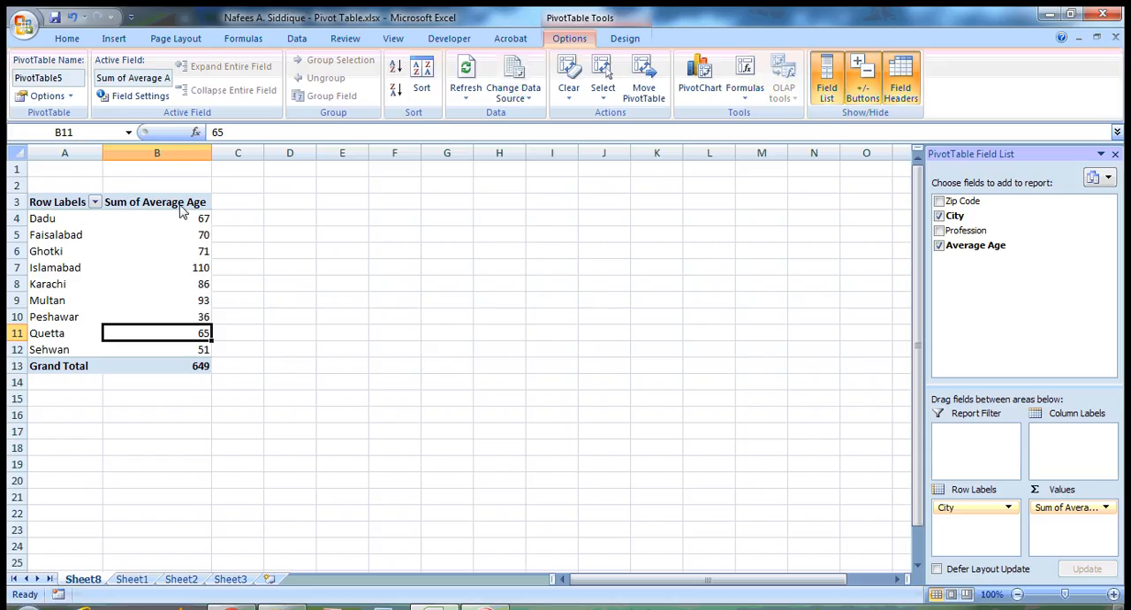
pyautogui.moveTo(132, 212)
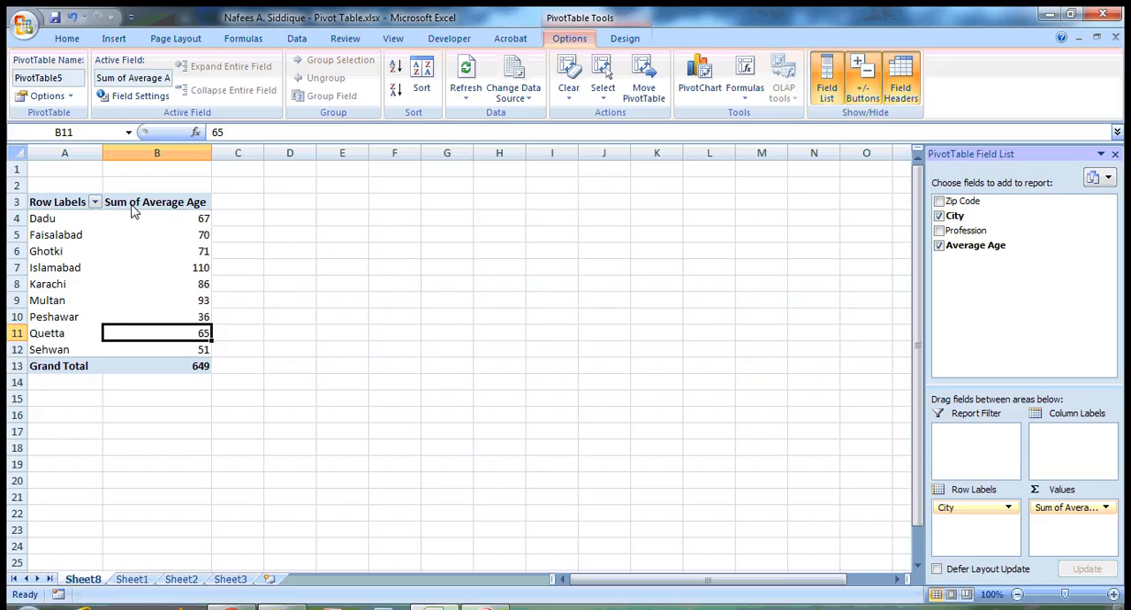
pyautogui.moveTo(321, 255)
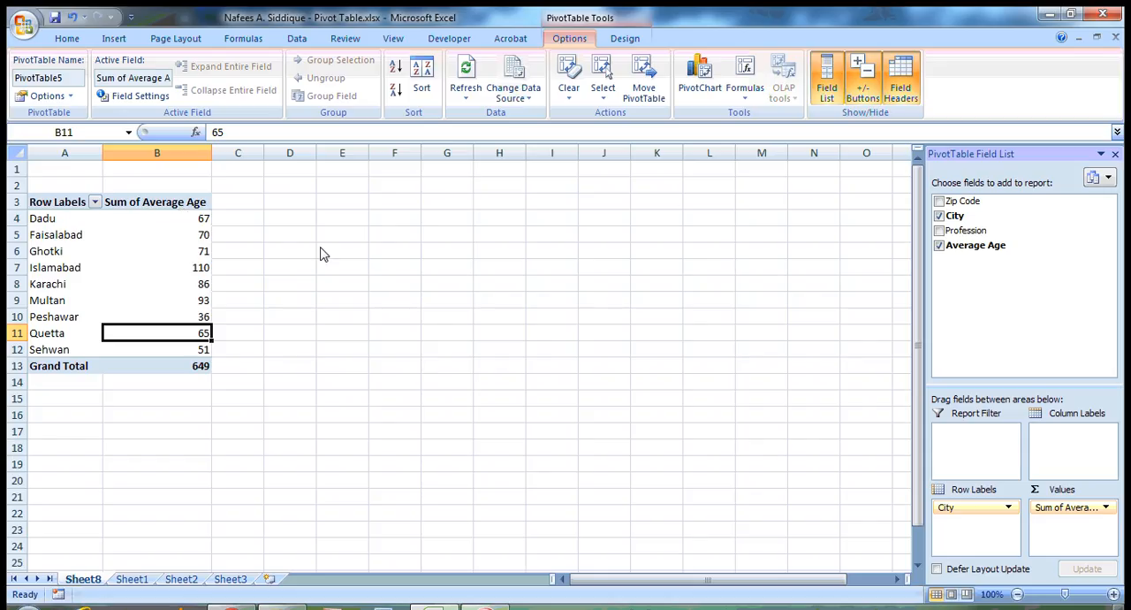
pyautogui.doubleClick(155, 201)
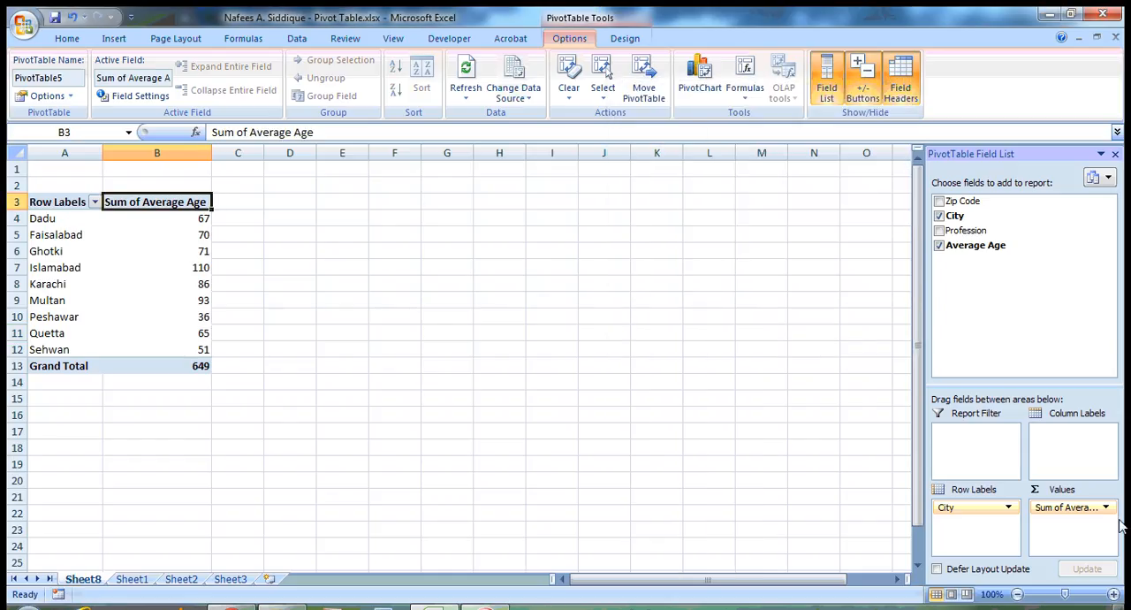
# Step: Change the Average Age value field to Count, giving per-city counts totalling 20
pyautogui.click(1106, 505)
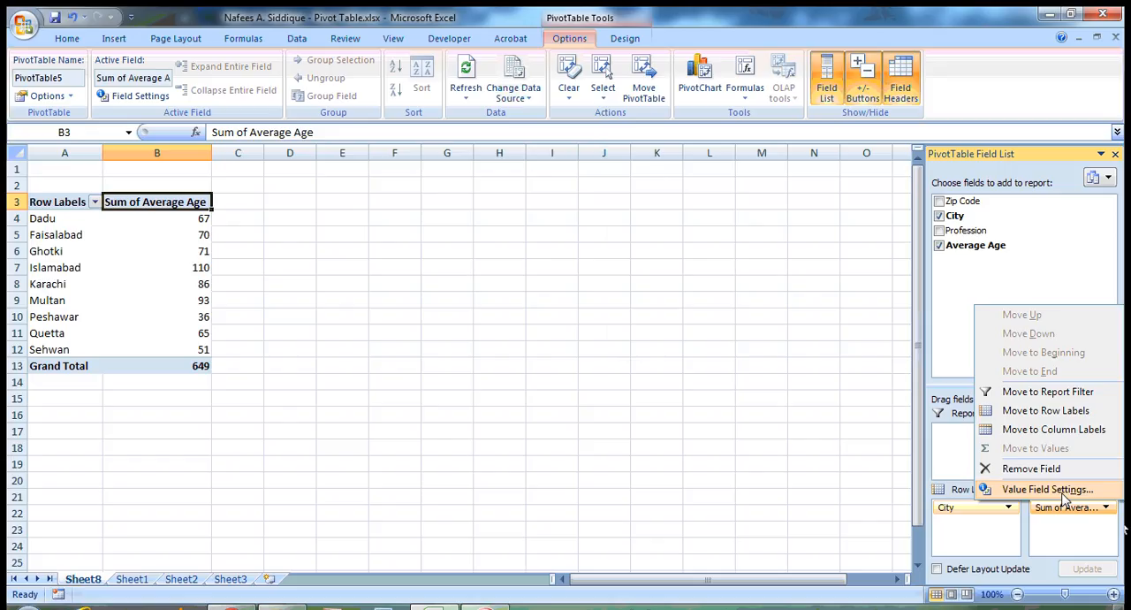
pyautogui.click(1046, 488)
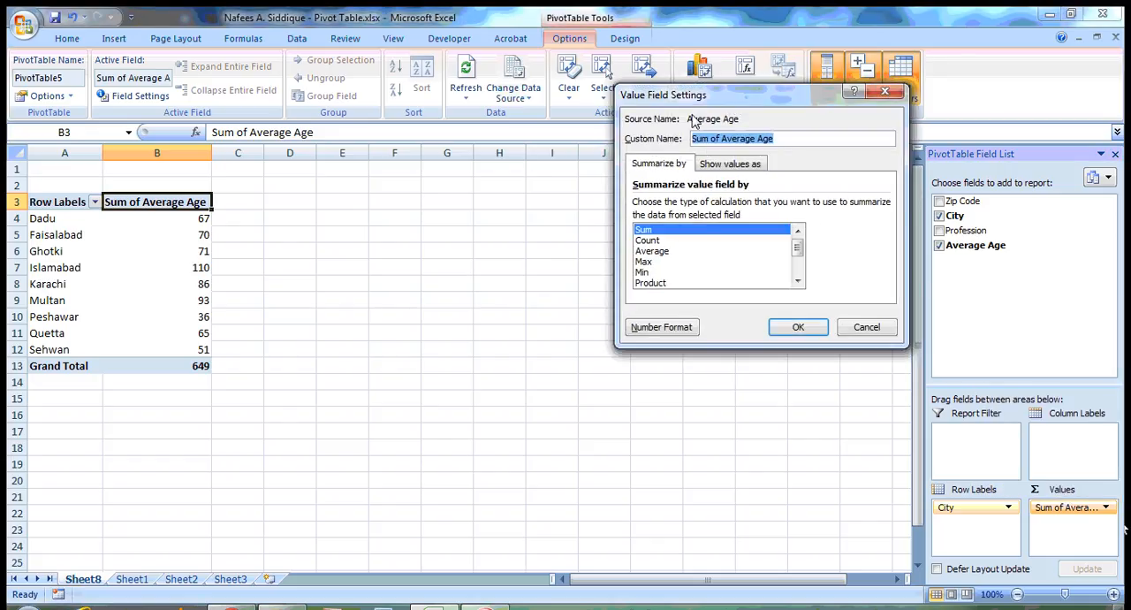
pyautogui.moveTo(777, 254)
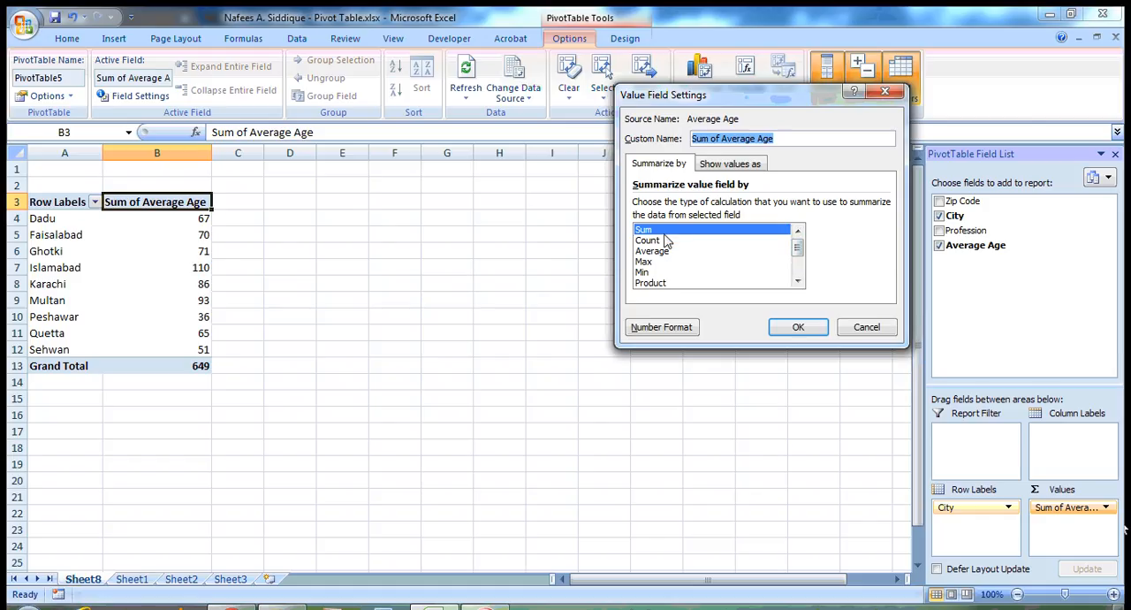
pyautogui.click(646, 240)
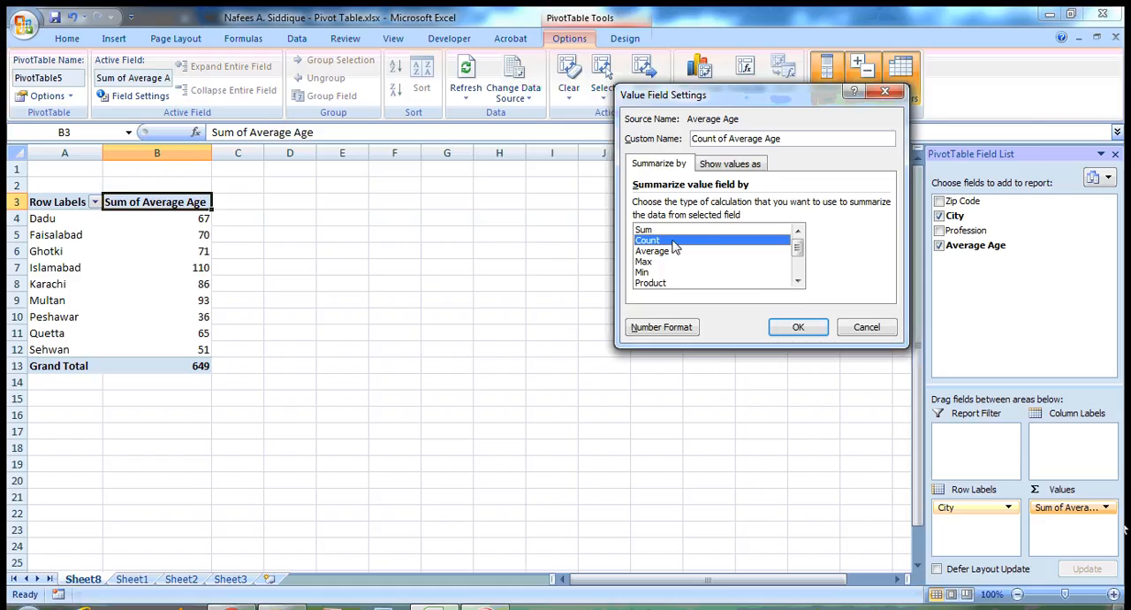
pyautogui.moveTo(687, 258)
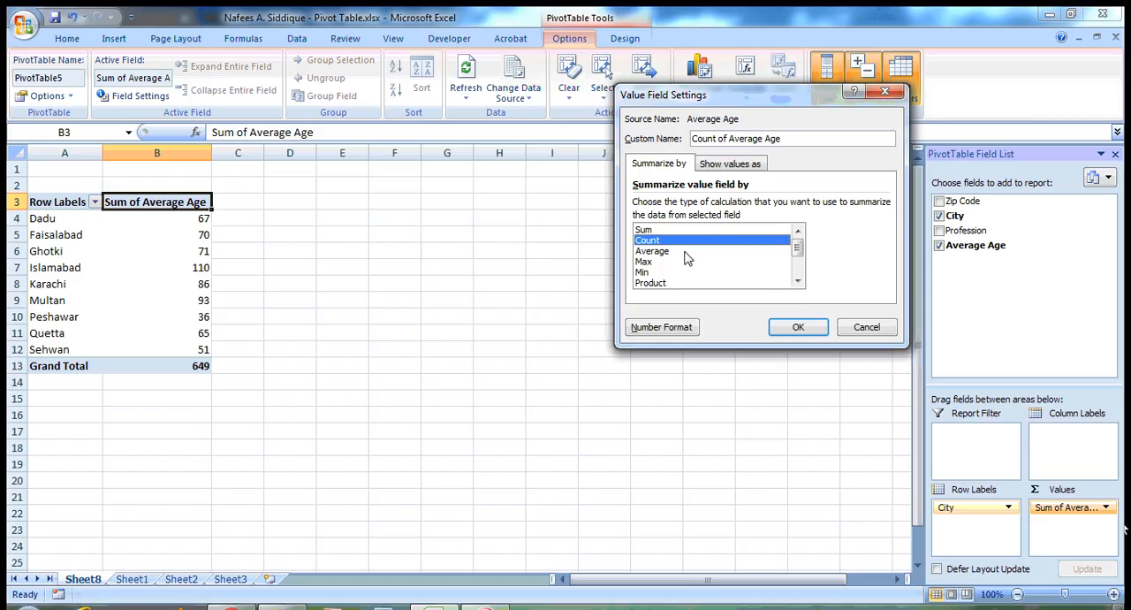
pyautogui.click(798, 325)
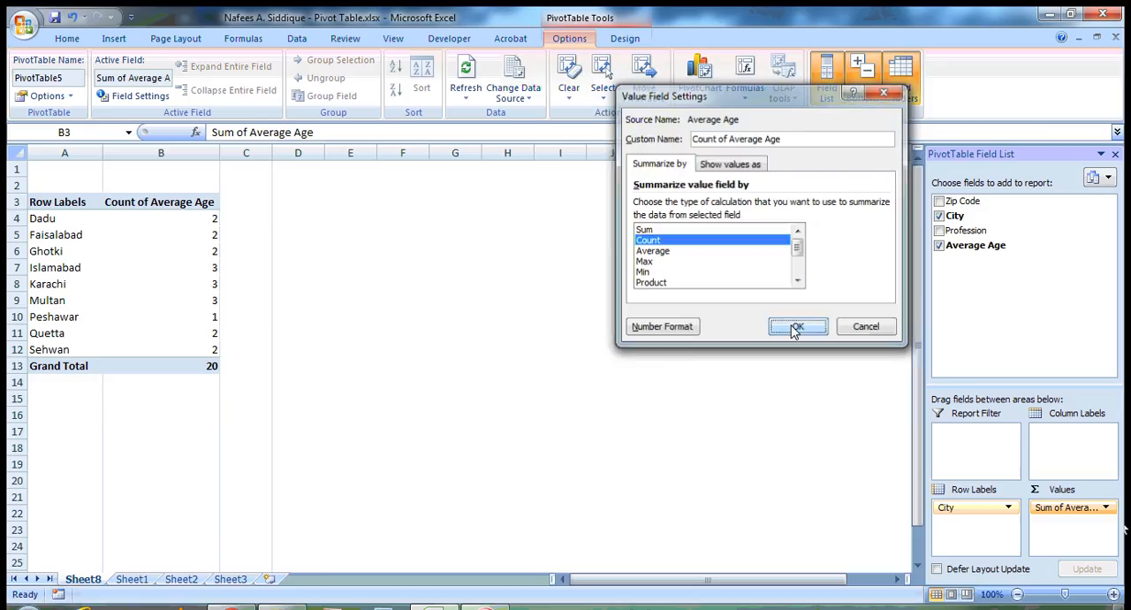
pyautogui.click(795, 325)
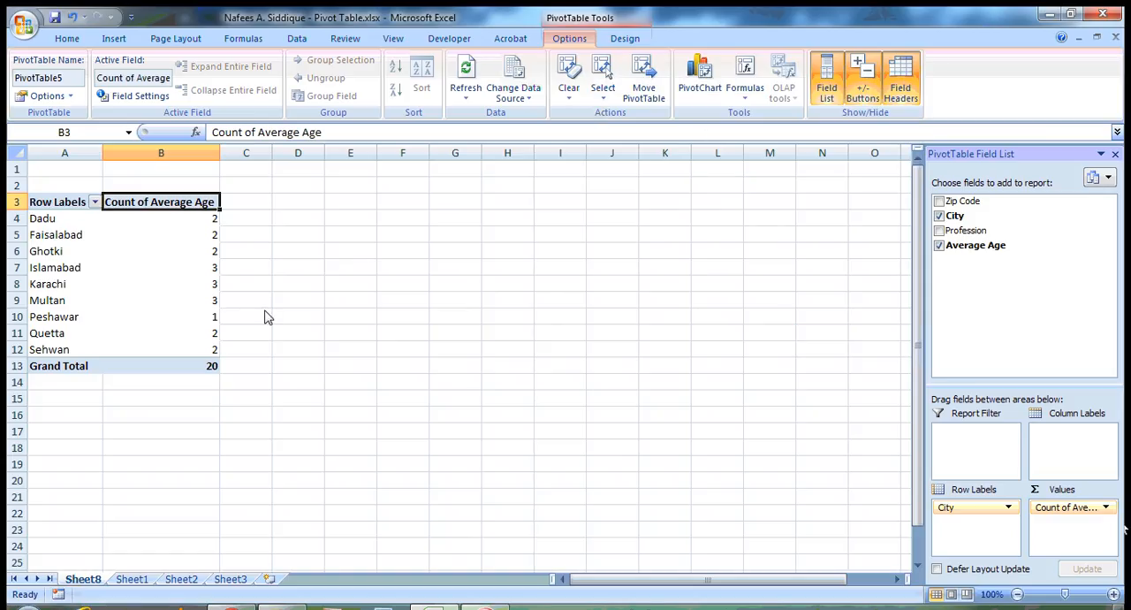
pyautogui.moveTo(71, 295)
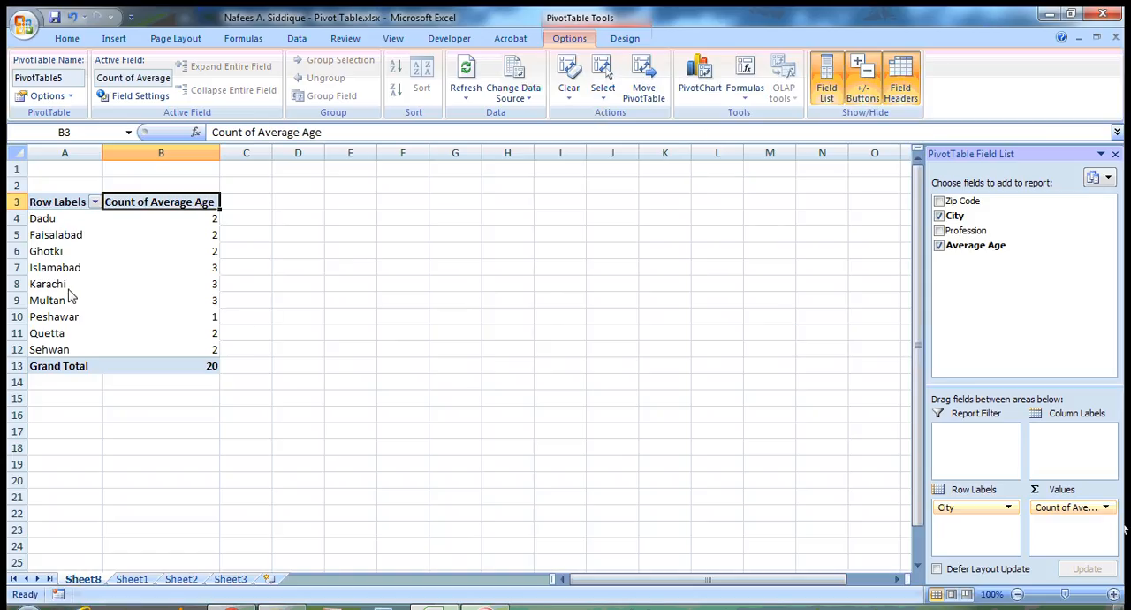
pyautogui.click(48, 283)
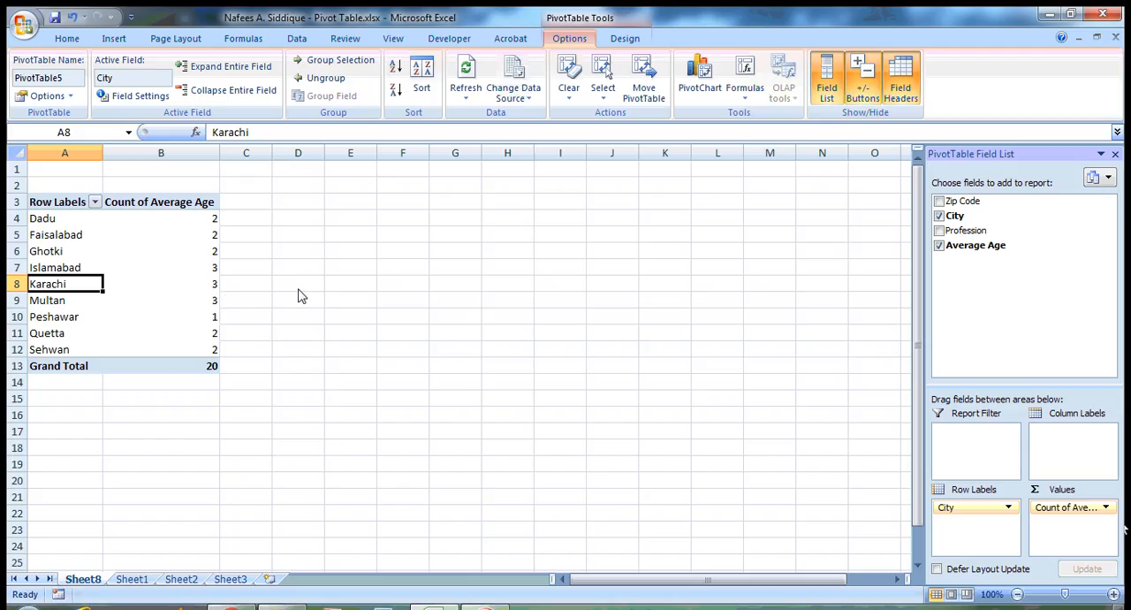
pyautogui.click(161, 283)
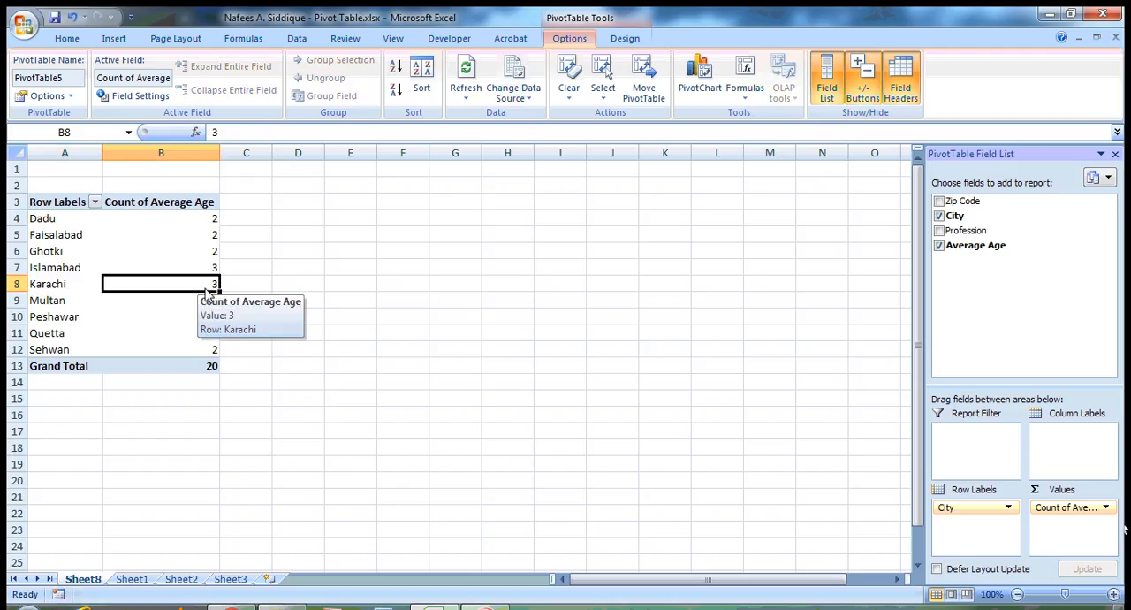
pyautogui.moveTo(820, 291)
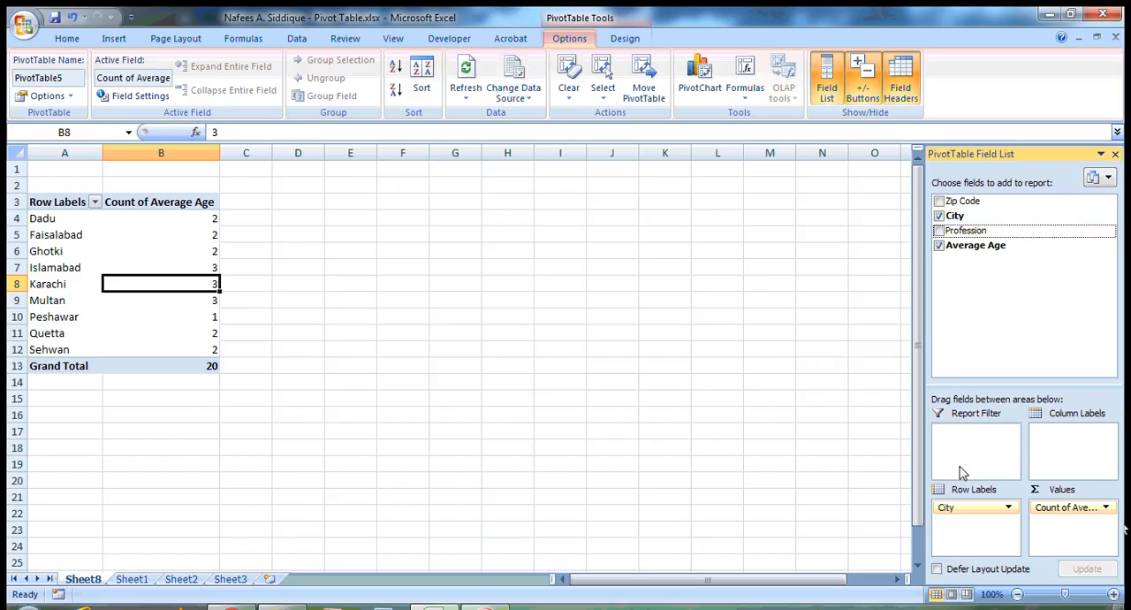
# Step: Add Profession as a second row grouping beneath each City
pyautogui.click(938, 230)
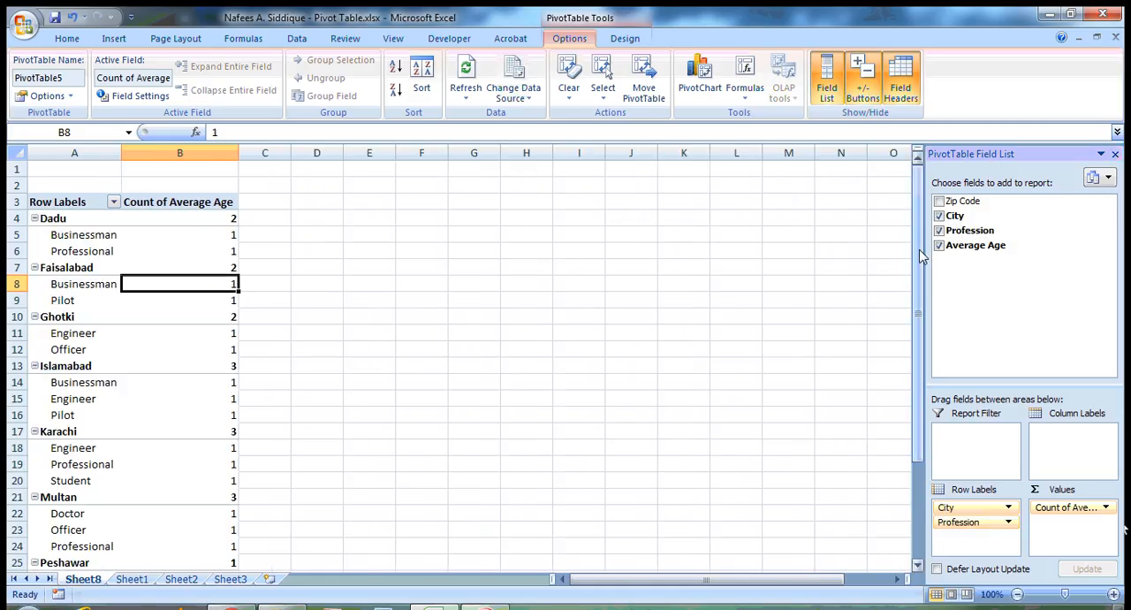
pyautogui.moveTo(53, 219)
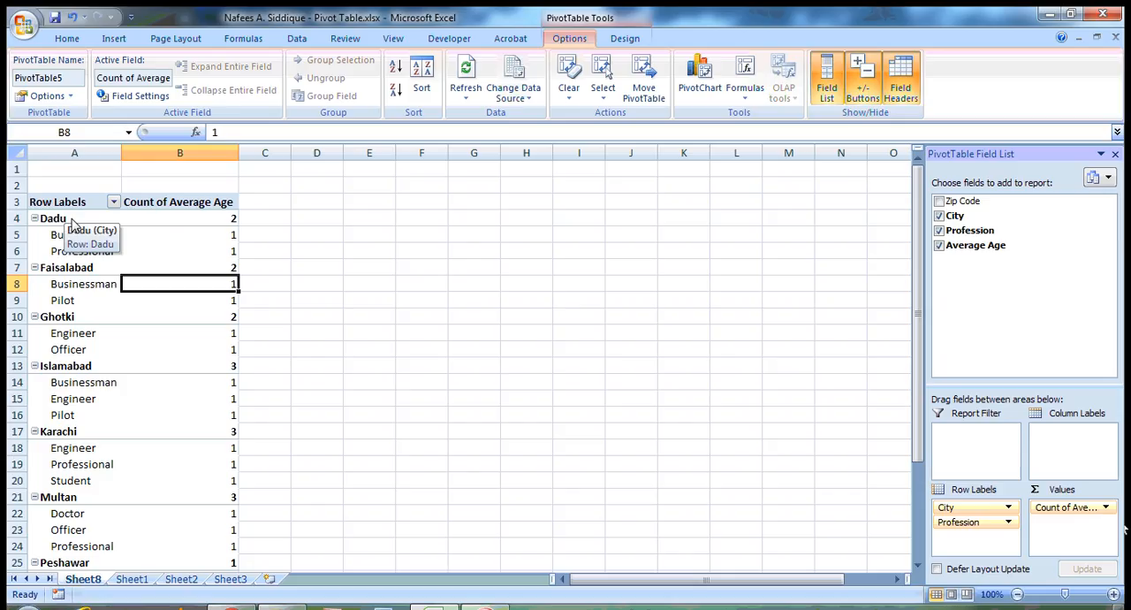
# Step: Review the per-profession counts under Dadu and Karachi such as Businessman, Professional, Engineer and Student
pyautogui.click(180, 219)
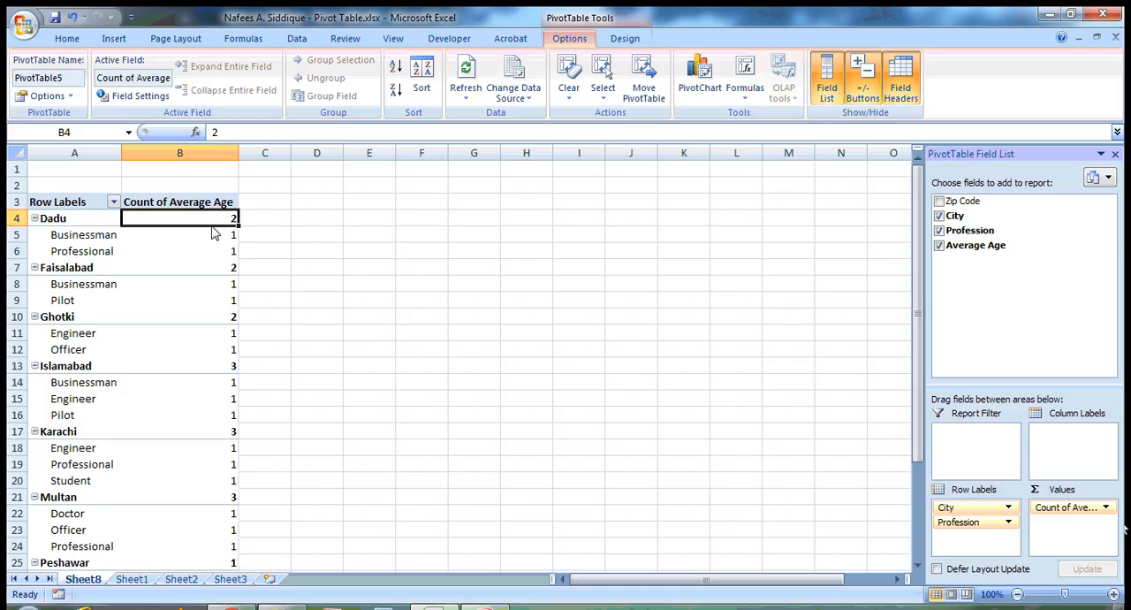
pyautogui.moveTo(286, 247)
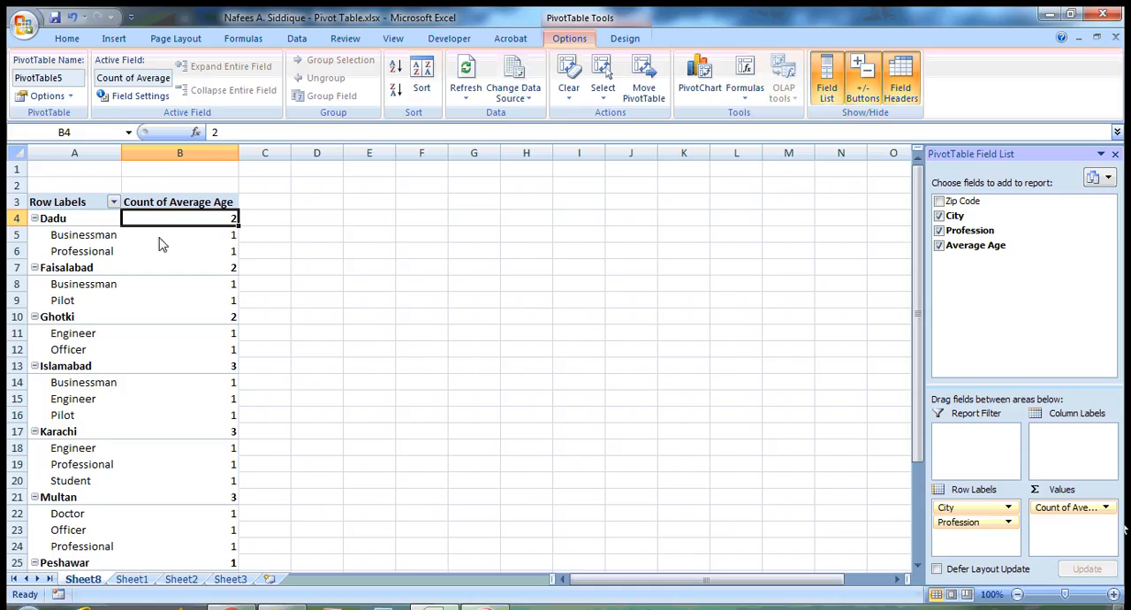
pyautogui.click(180, 234)
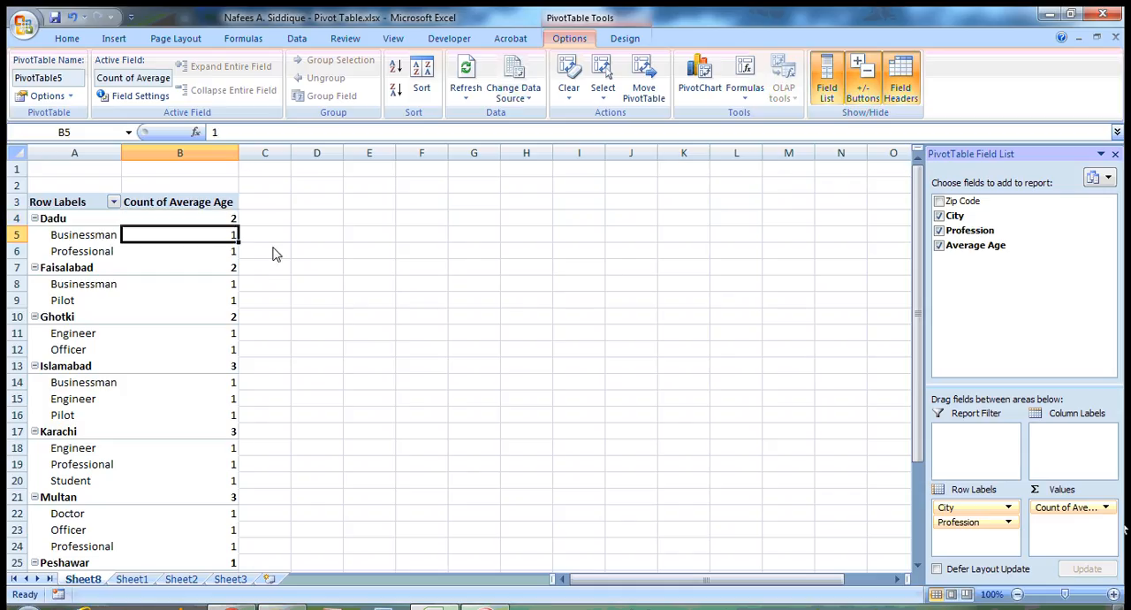
pyautogui.click(181, 251)
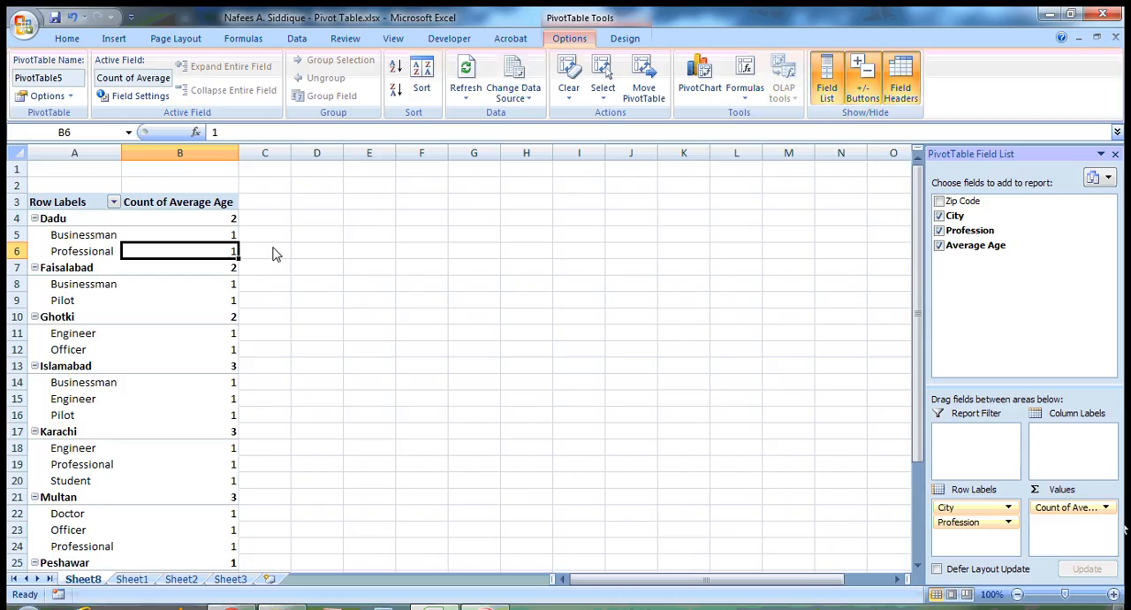
pyautogui.scroll(-3)
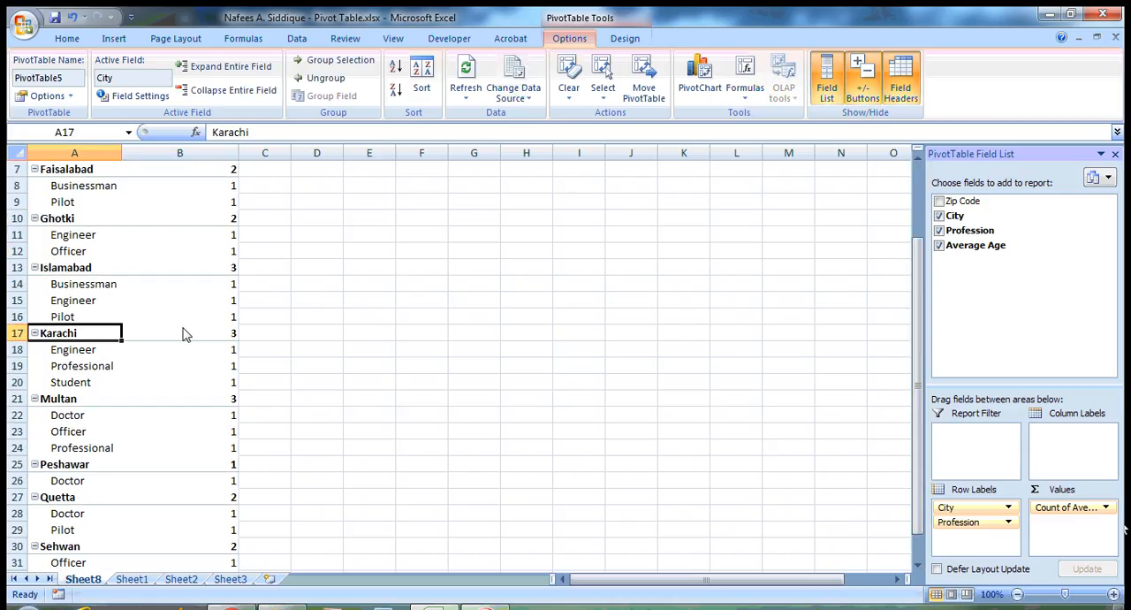
pyautogui.click(181, 332)
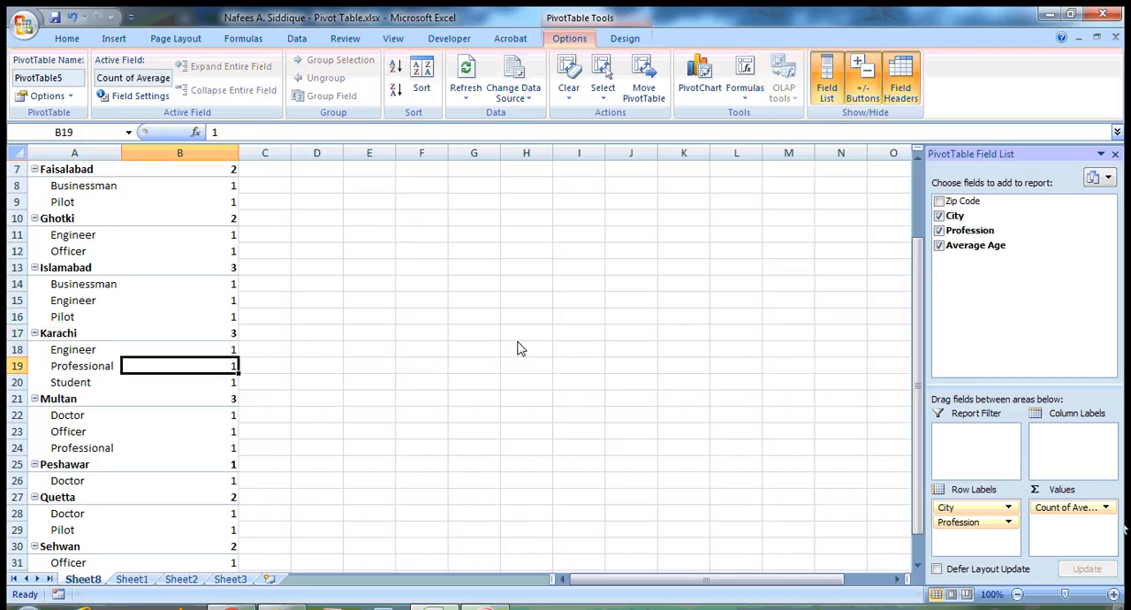
pyautogui.click(180, 350)
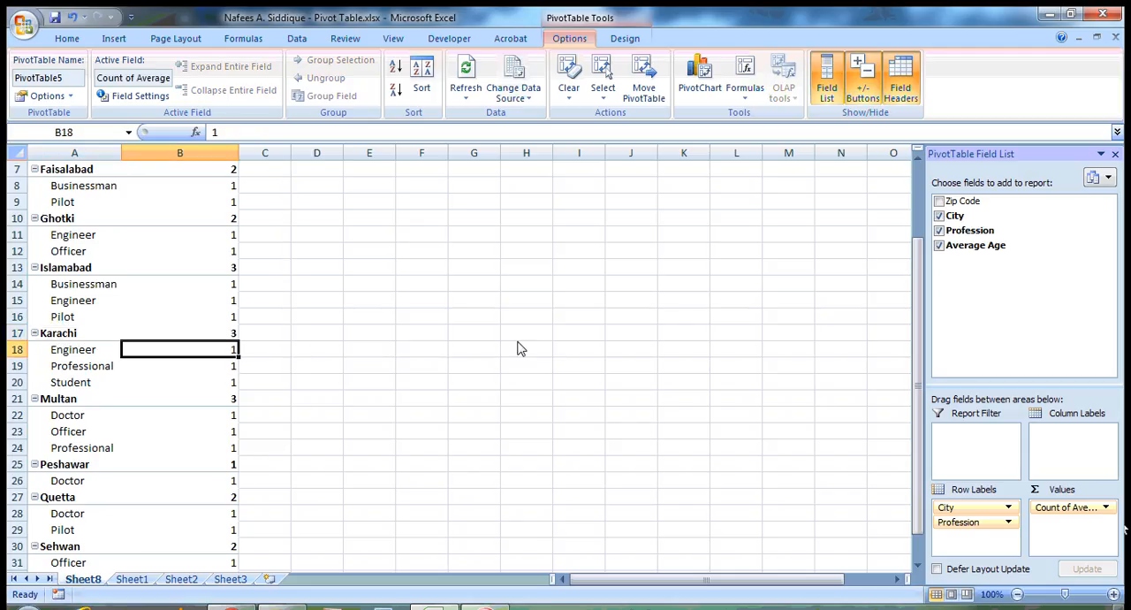
pyautogui.click(180, 382)
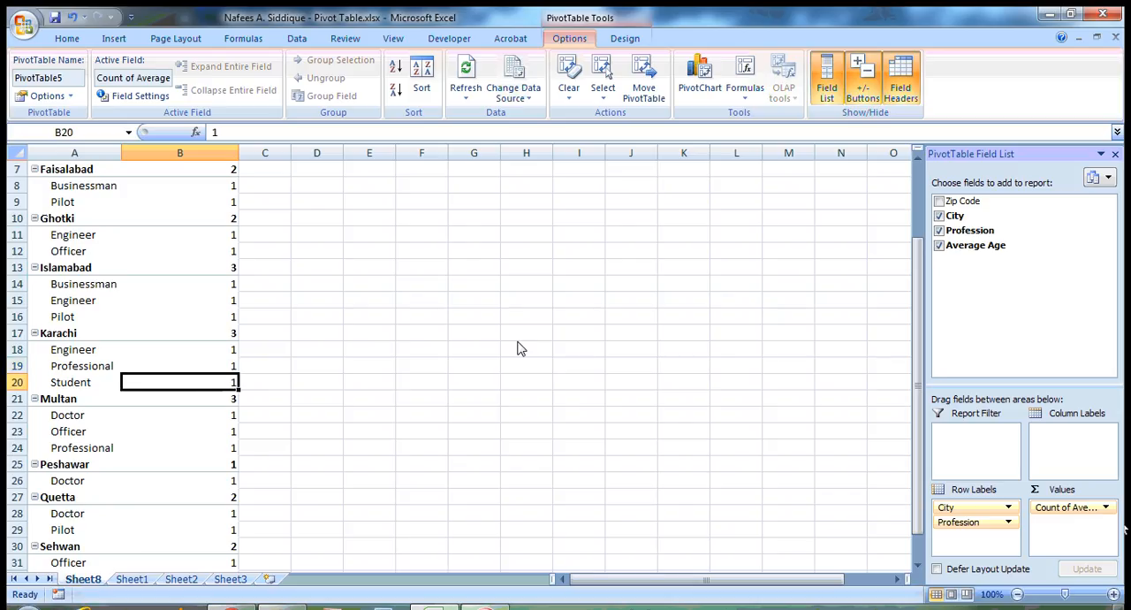
pyautogui.moveTo(986, 481)
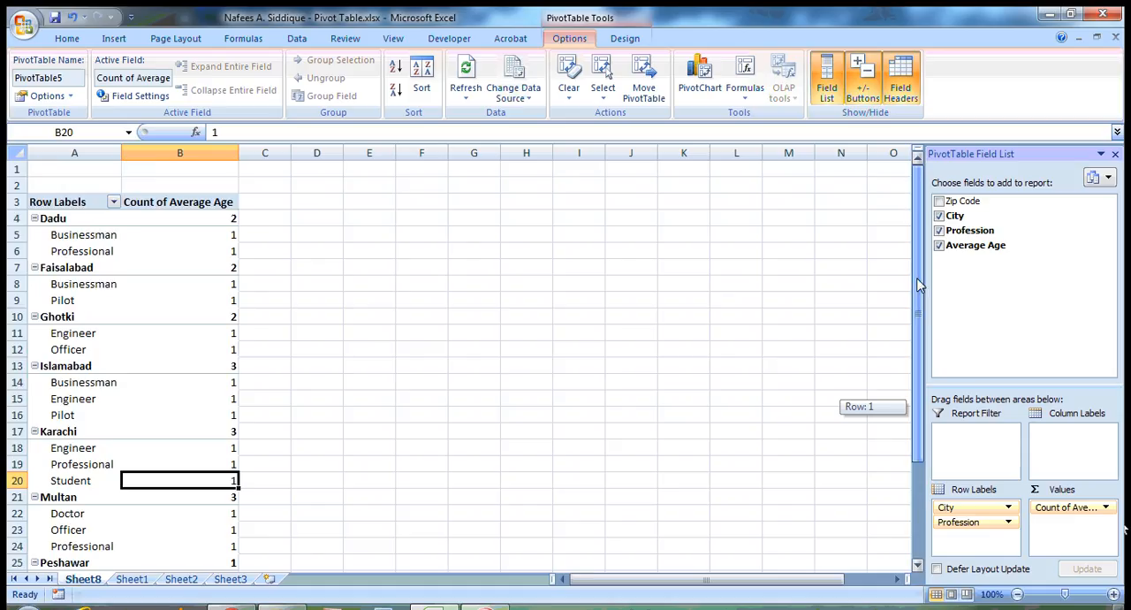
pyautogui.scroll(-3)
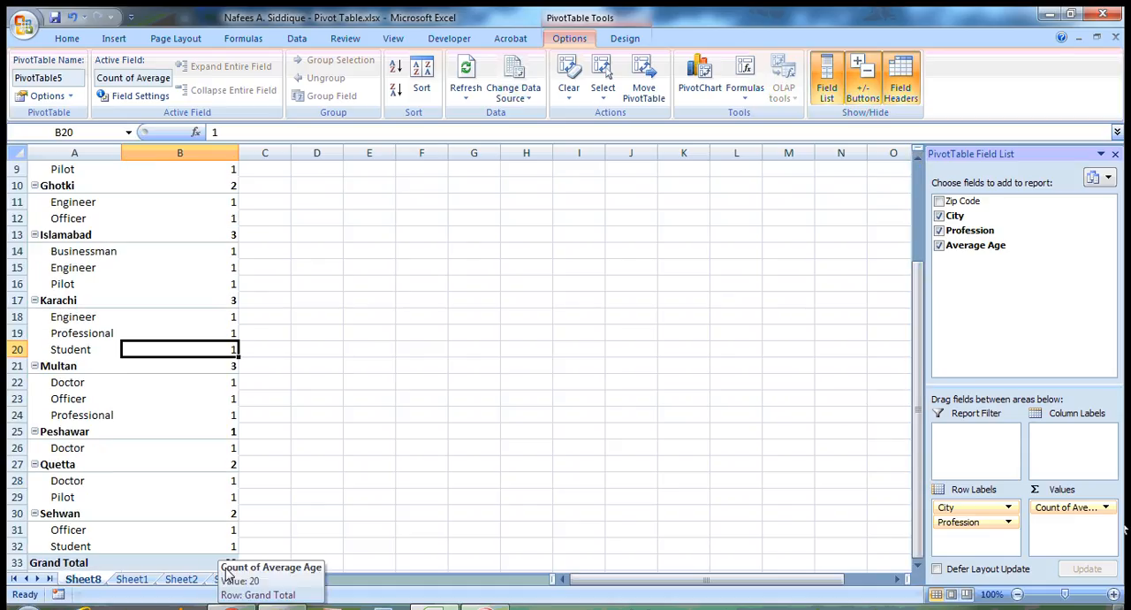
pyautogui.moveTo(905, 406)
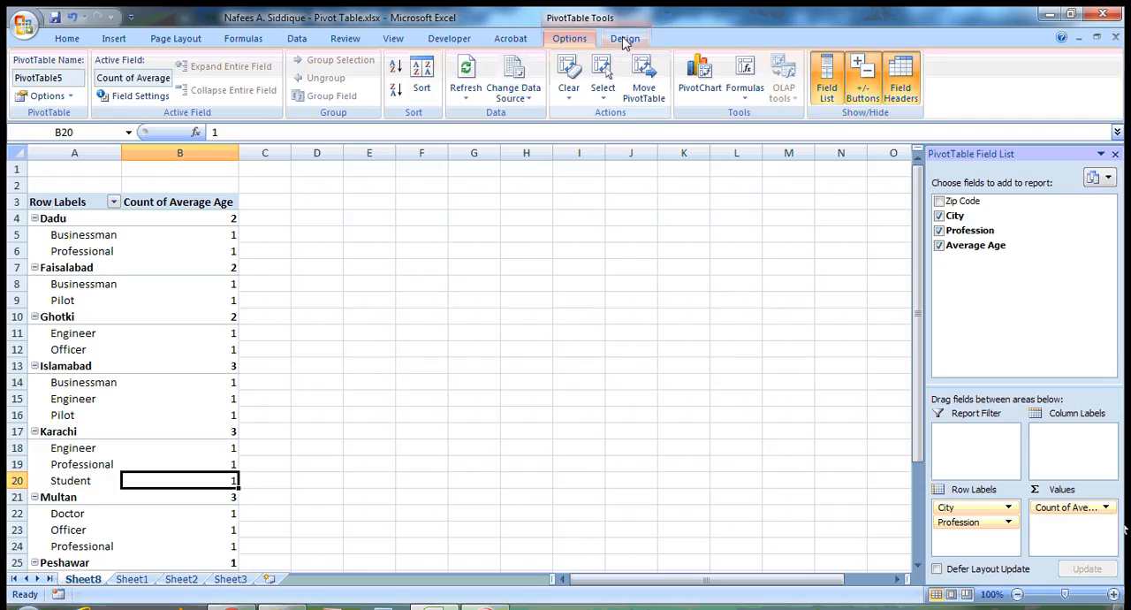
# Step: Switch grand totals off for rows and columns, then back on for columns only
pyautogui.click(625, 39)
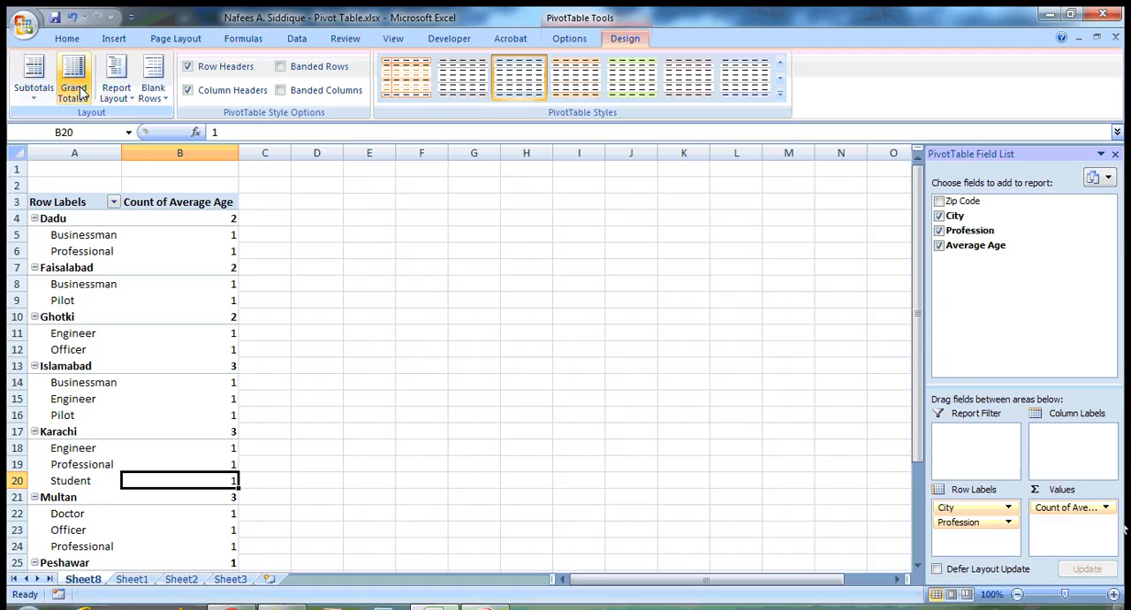
pyautogui.click(74, 78)
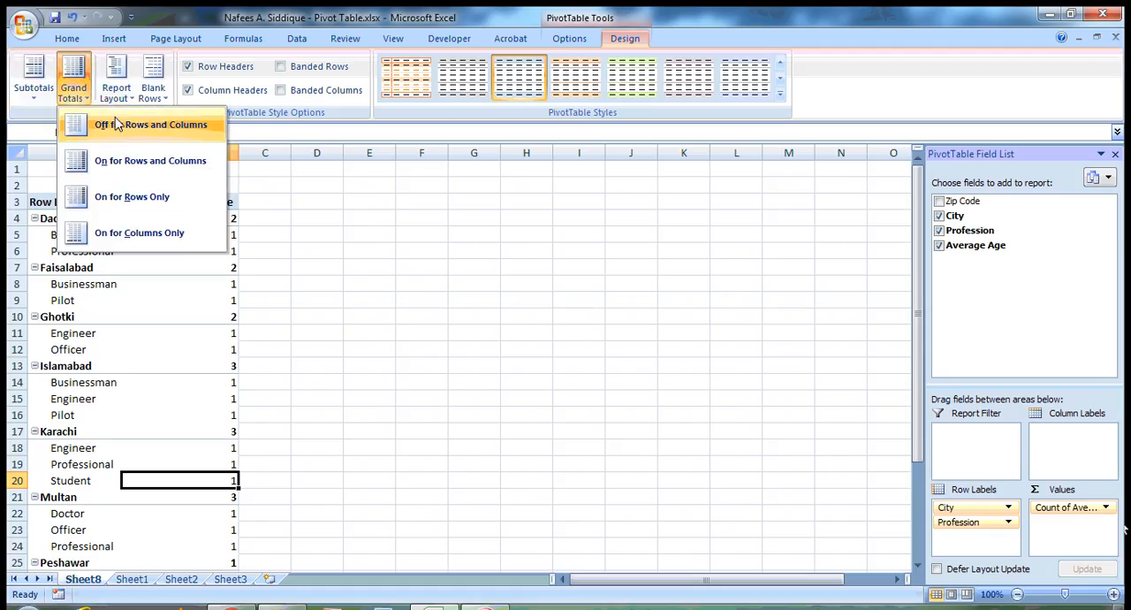
pyautogui.moveTo(141, 138)
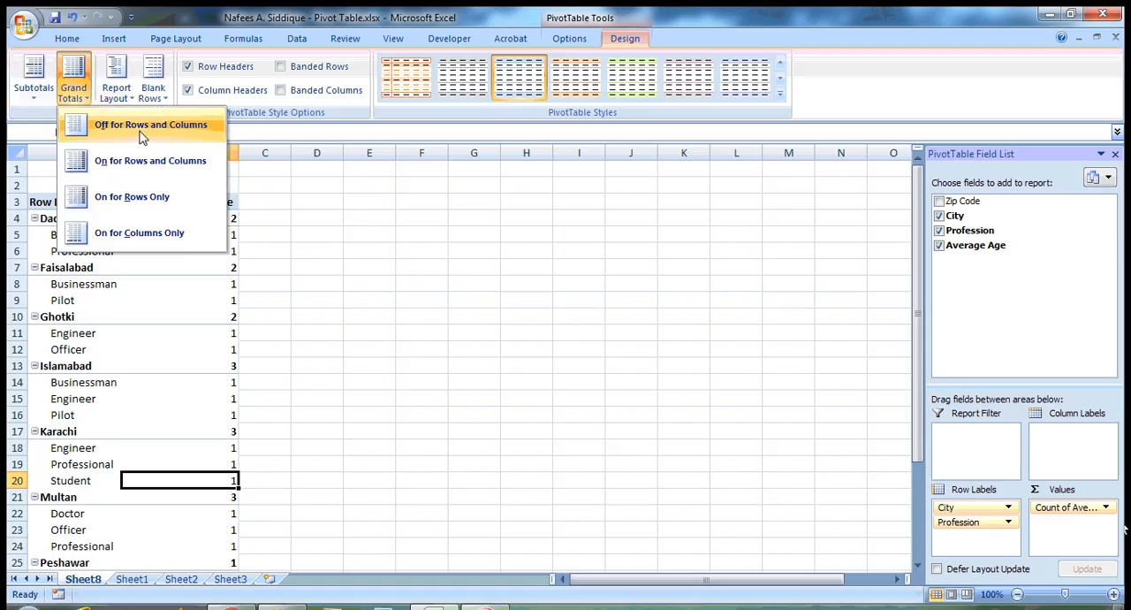
pyautogui.click(150, 123)
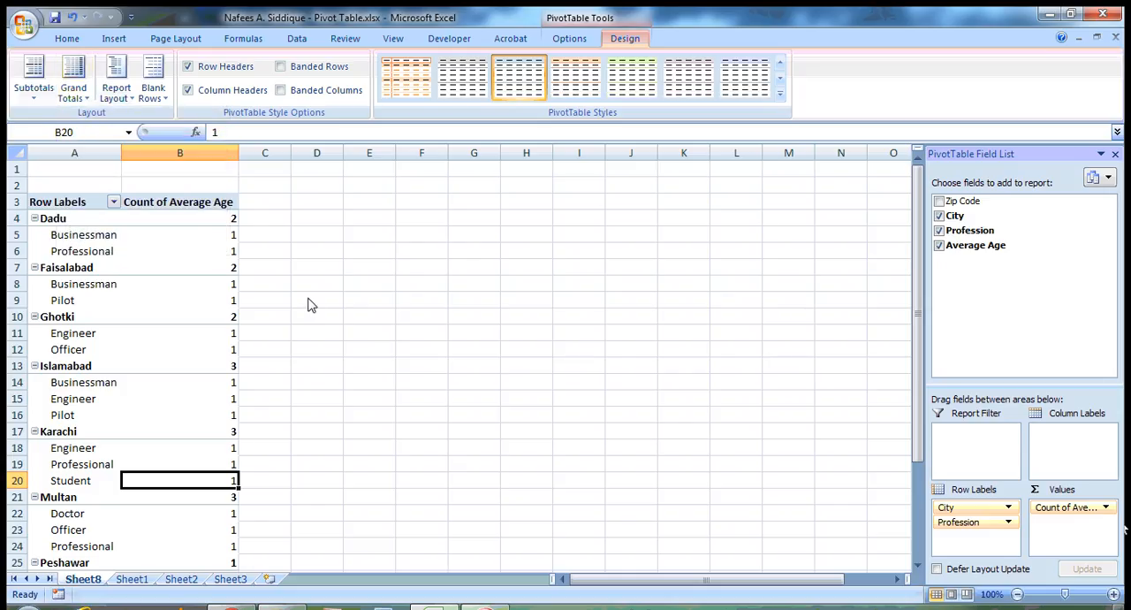
pyautogui.moveTo(491, 327)
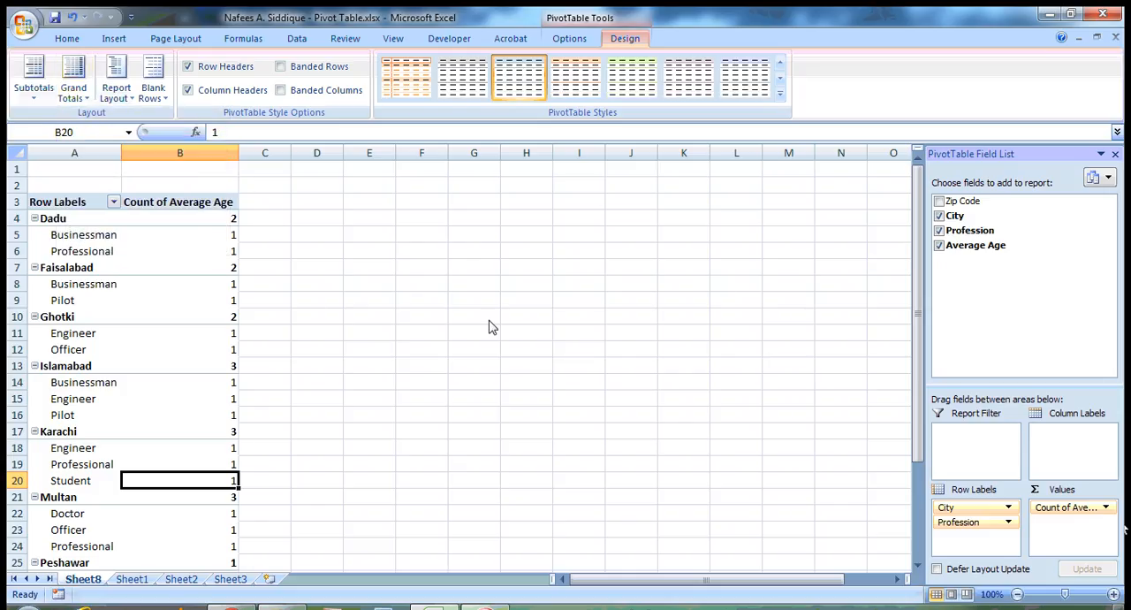
pyautogui.scroll(-3)
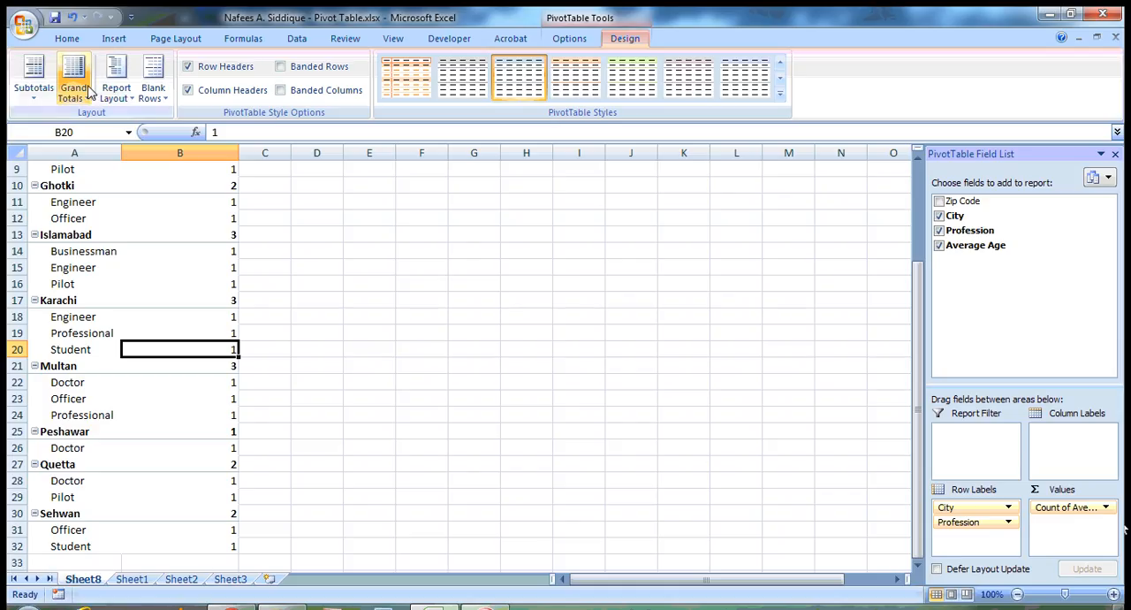
pyautogui.click(75, 78)
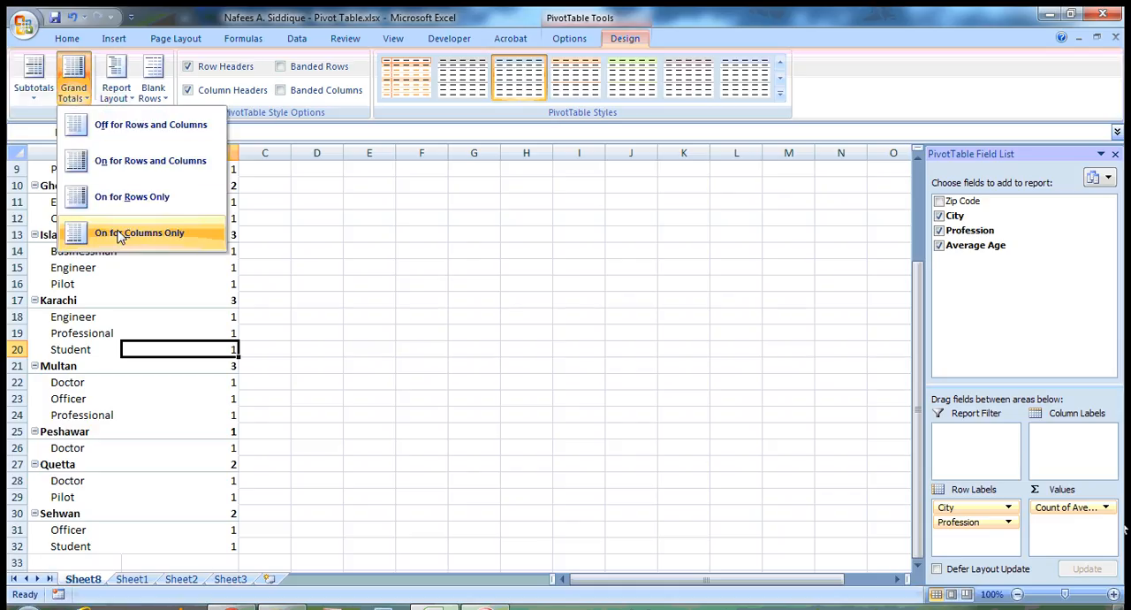
pyautogui.click(138, 233)
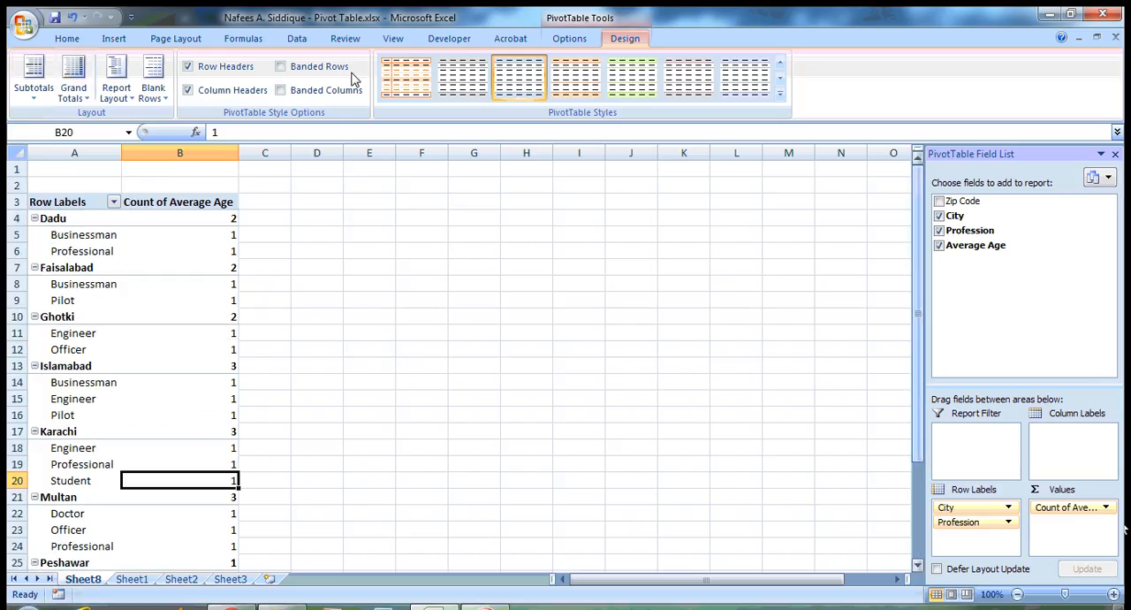
# Step: Hide all subtotals in the PivotTable and check the city rows
pyautogui.click(34, 77)
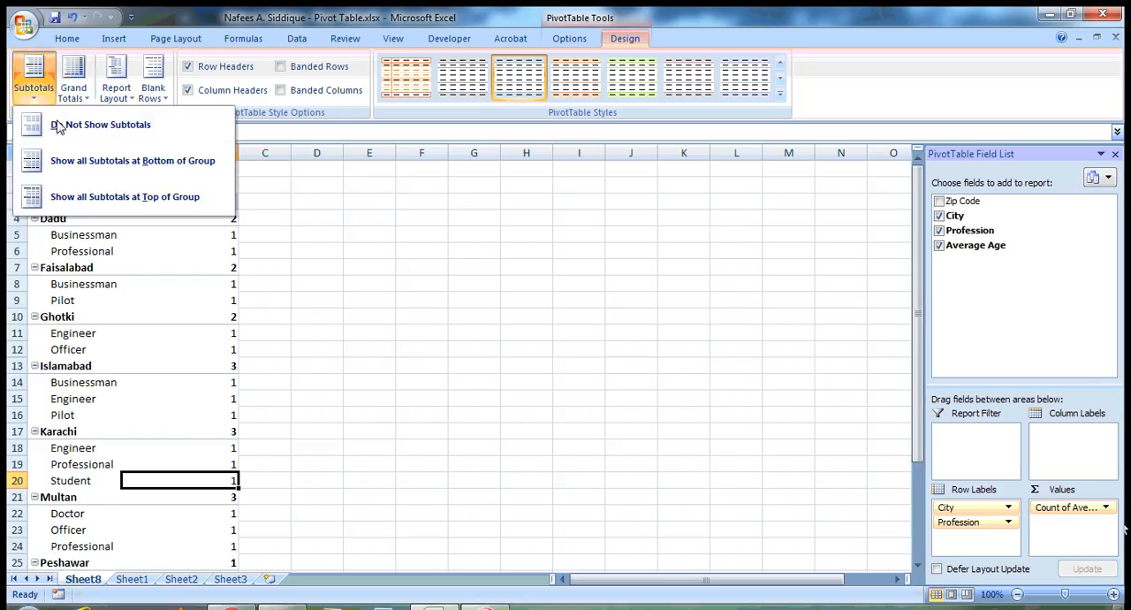
pyautogui.moveTo(101, 124)
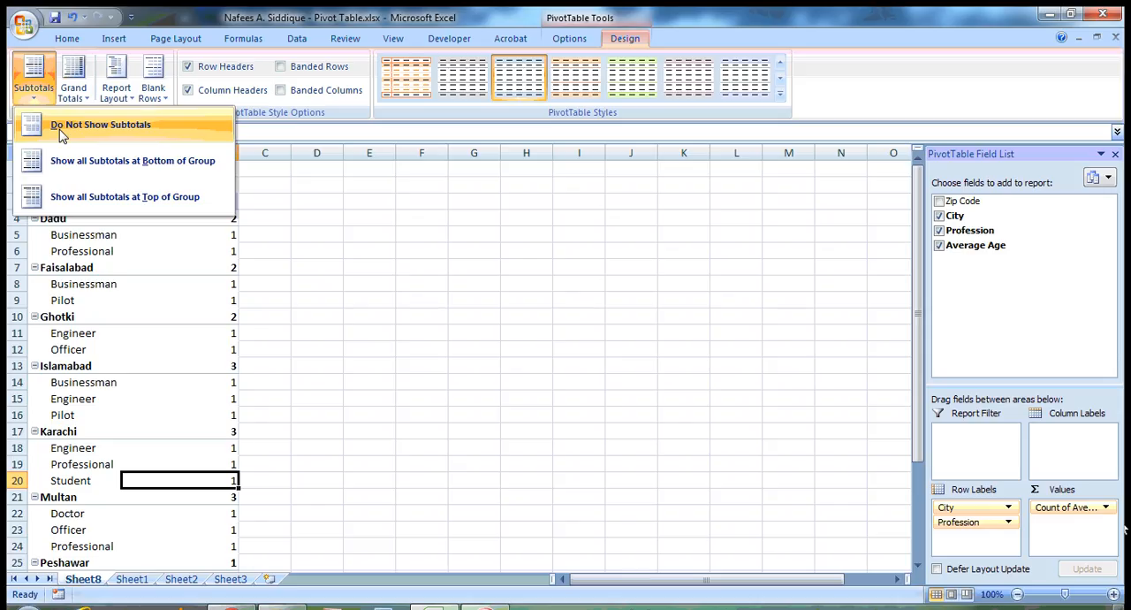
pyautogui.click(98, 124)
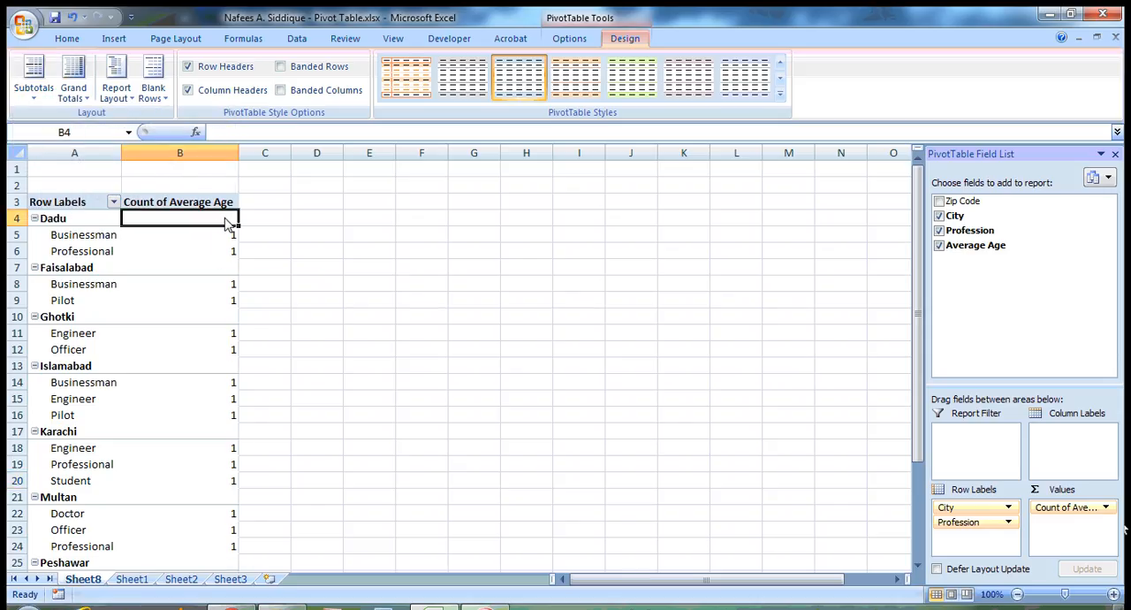
pyautogui.click(181, 233)
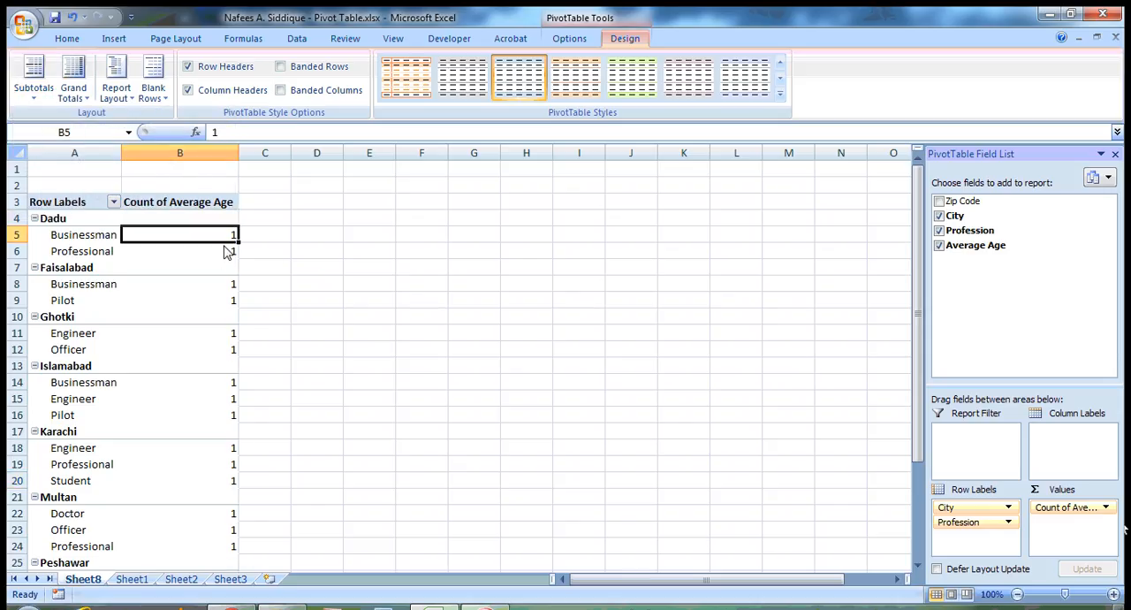
pyautogui.click(180, 219)
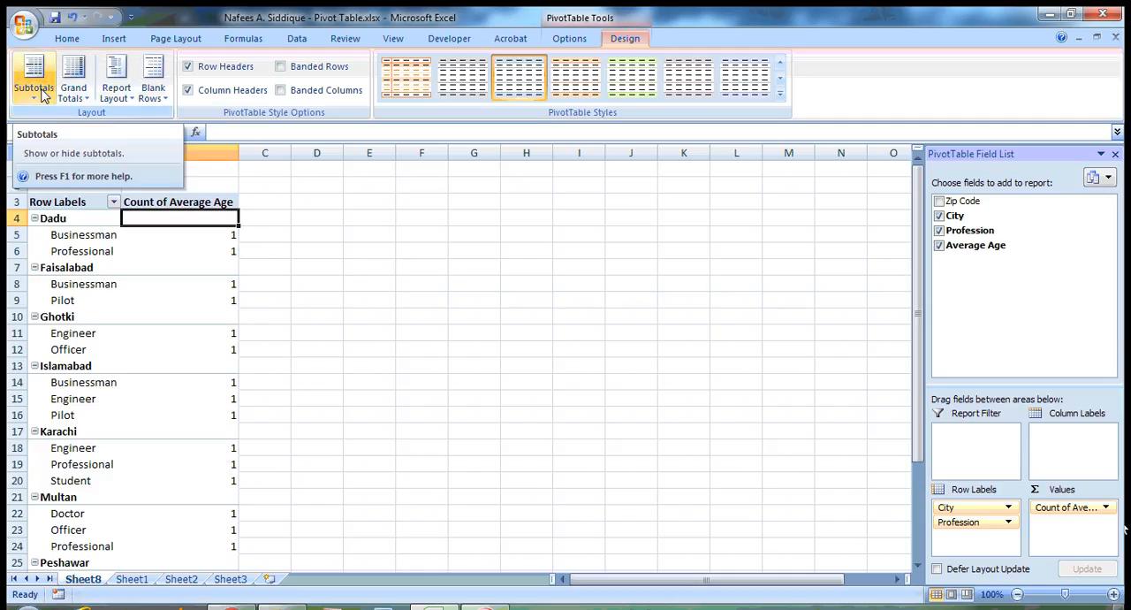
# Step: Show subtotals at the bottom of each city group, such as Dadu Total 2
pyautogui.click(34, 78)
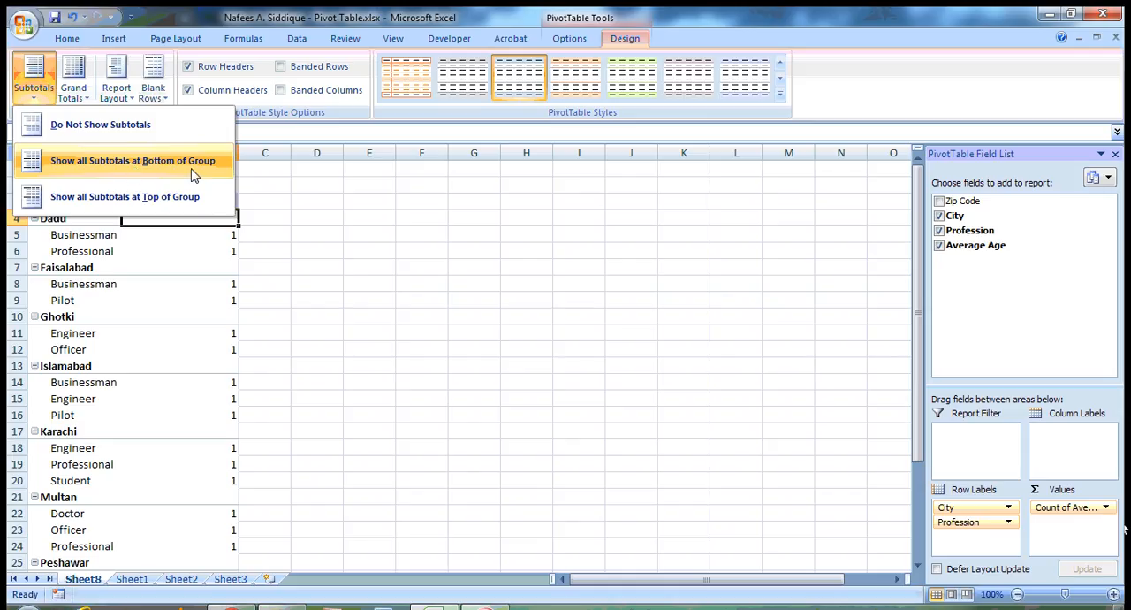
pyautogui.click(134, 161)
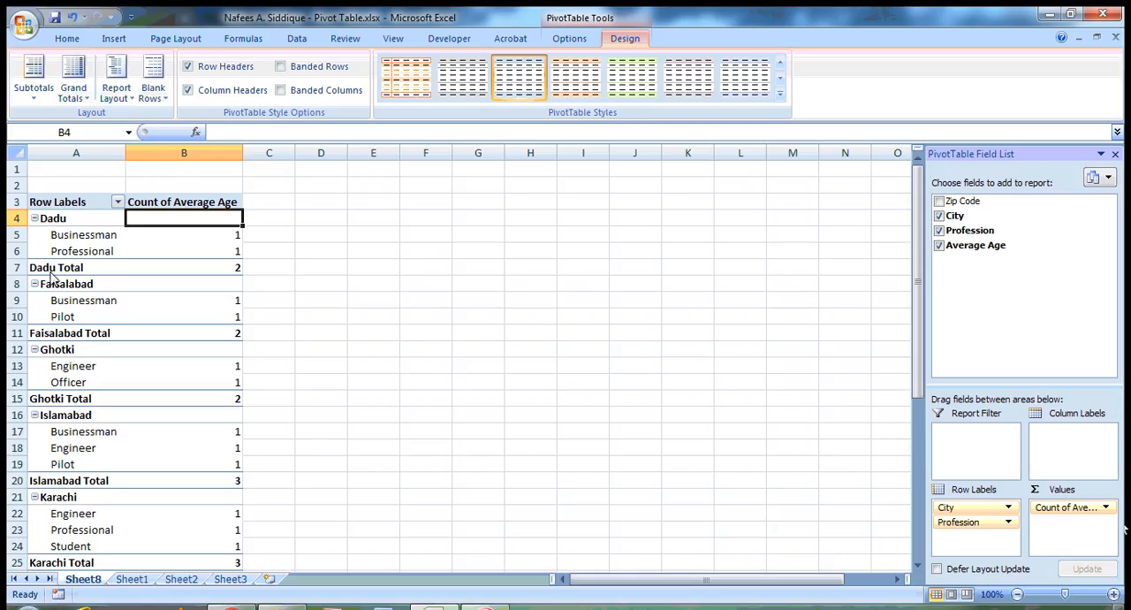
pyautogui.click(184, 267)
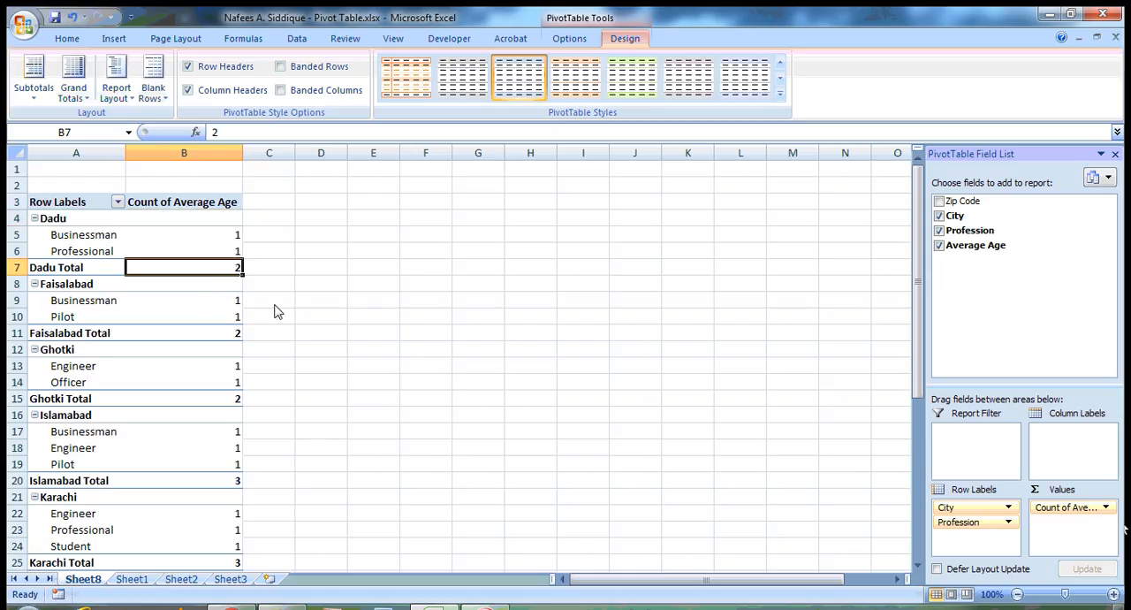
pyautogui.click(184, 233)
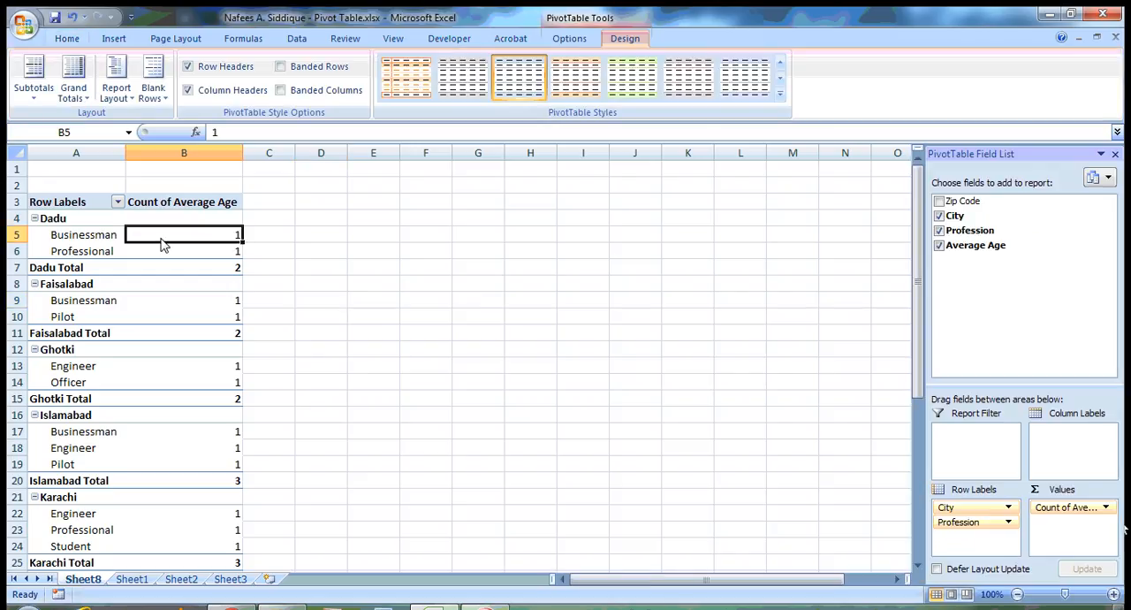
pyautogui.moveTo(940, 438)
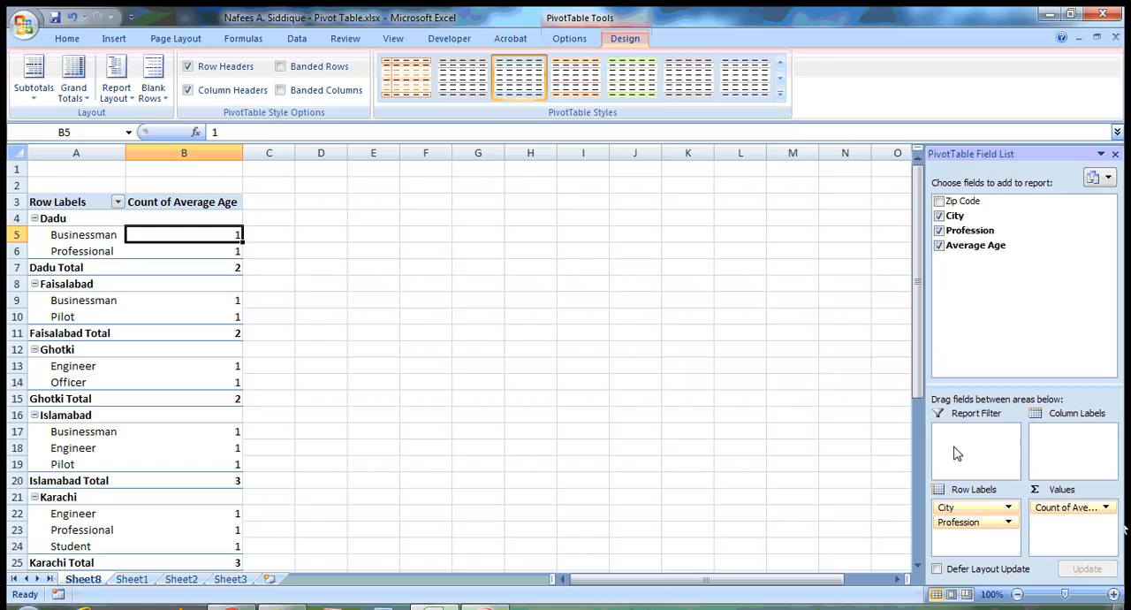
pyautogui.moveTo(360, 332)
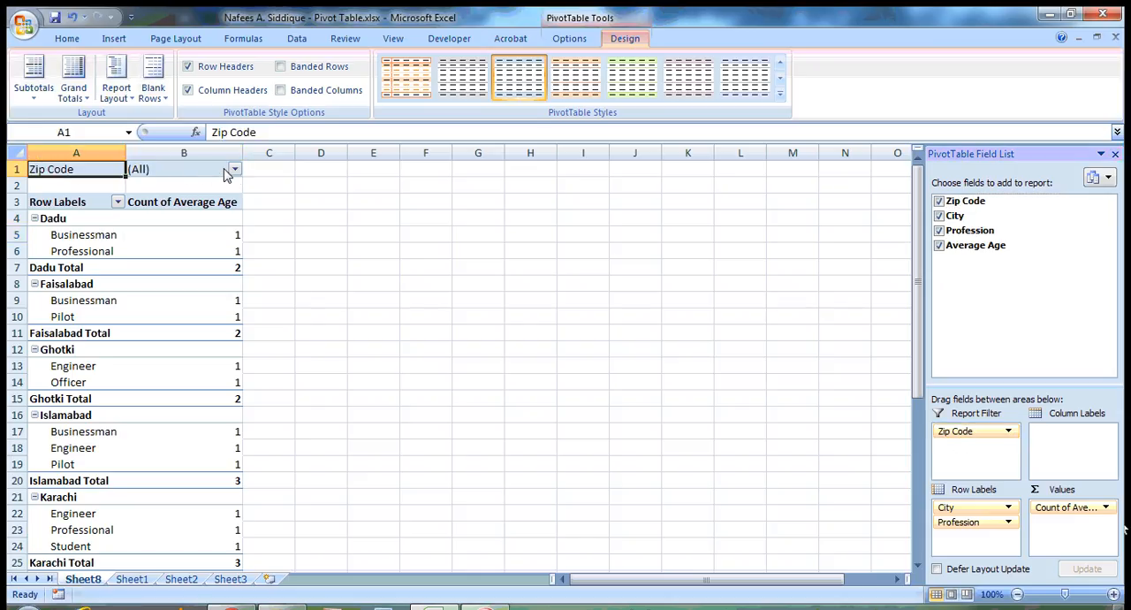
# Step: Filter the Zip Code report filter to 5494, leaving only Quetta with Doctor 1 and Pilot 1
pyautogui.click(233, 167)
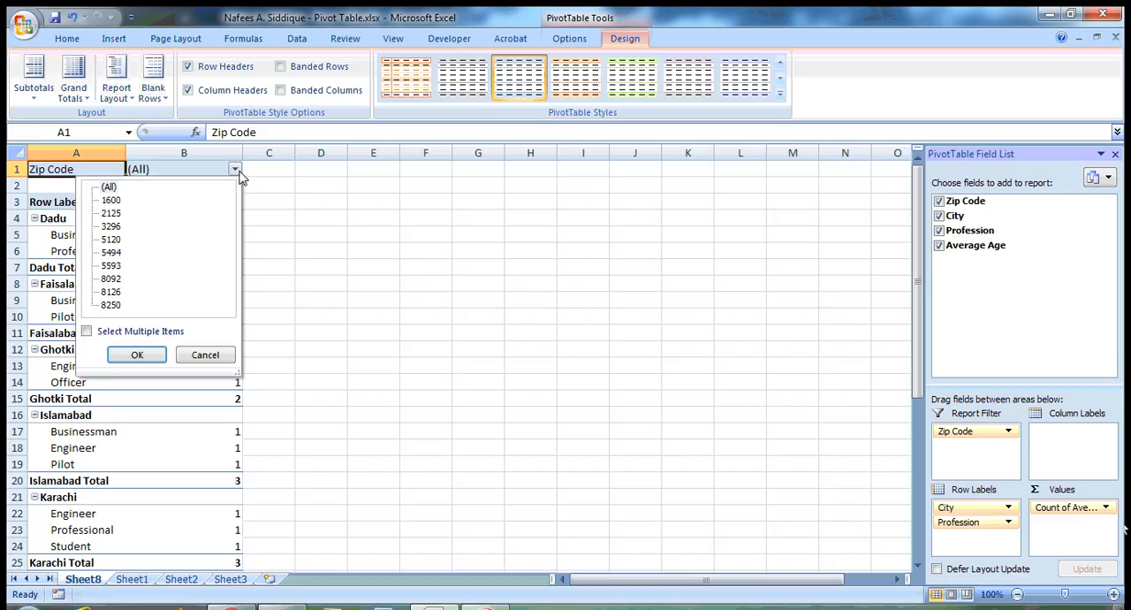
pyautogui.moveTo(143, 304)
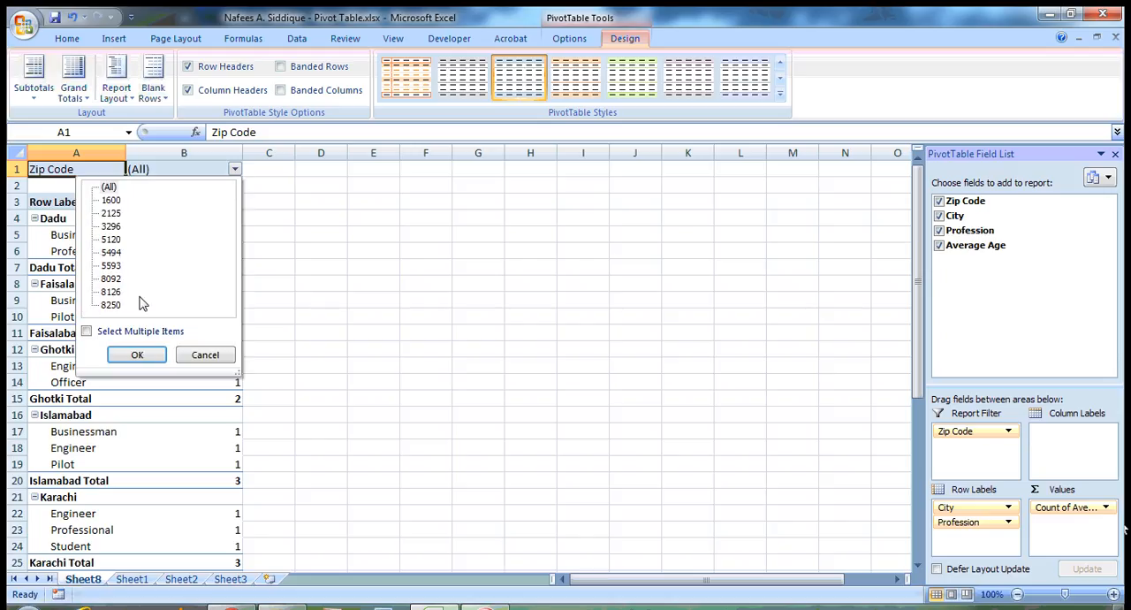
pyautogui.moveTo(175, 290)
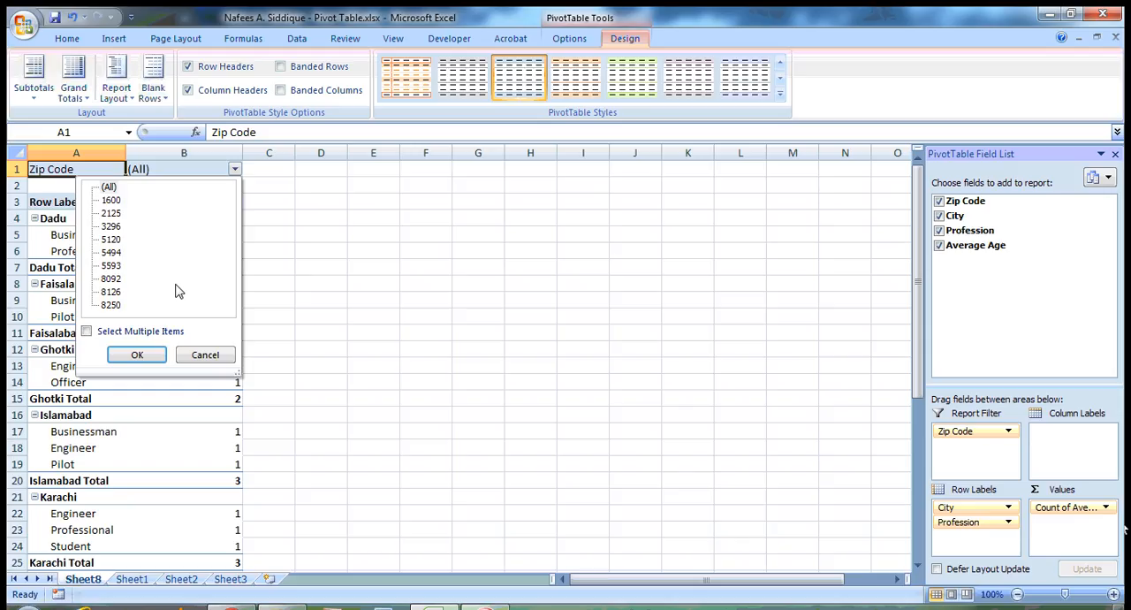
pyautogui.moveTo(184, 286)
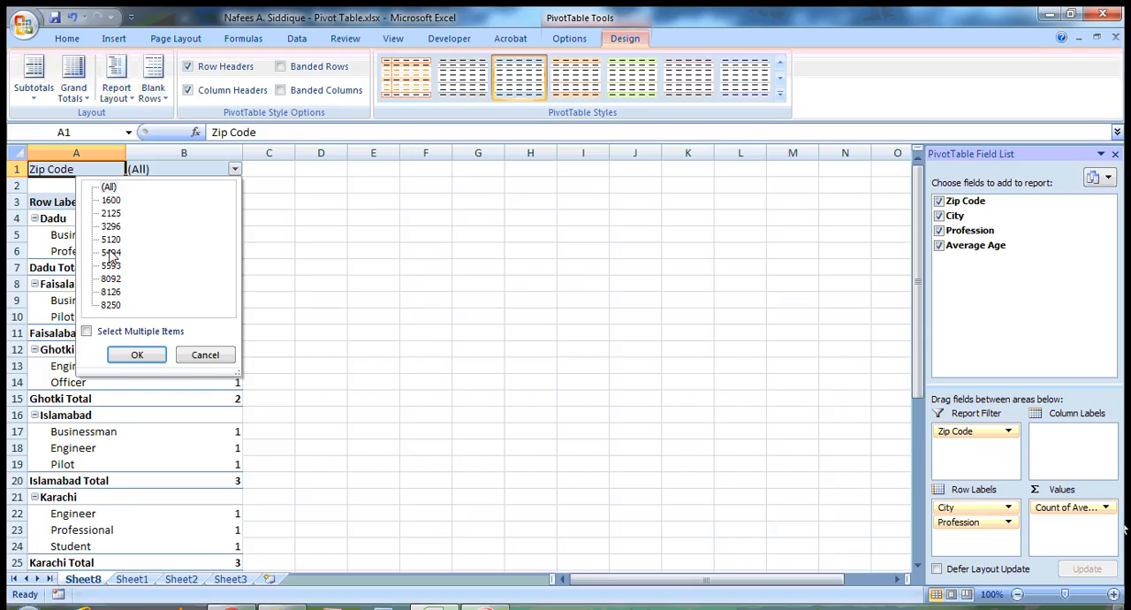
pyautogui.click(109, 251)
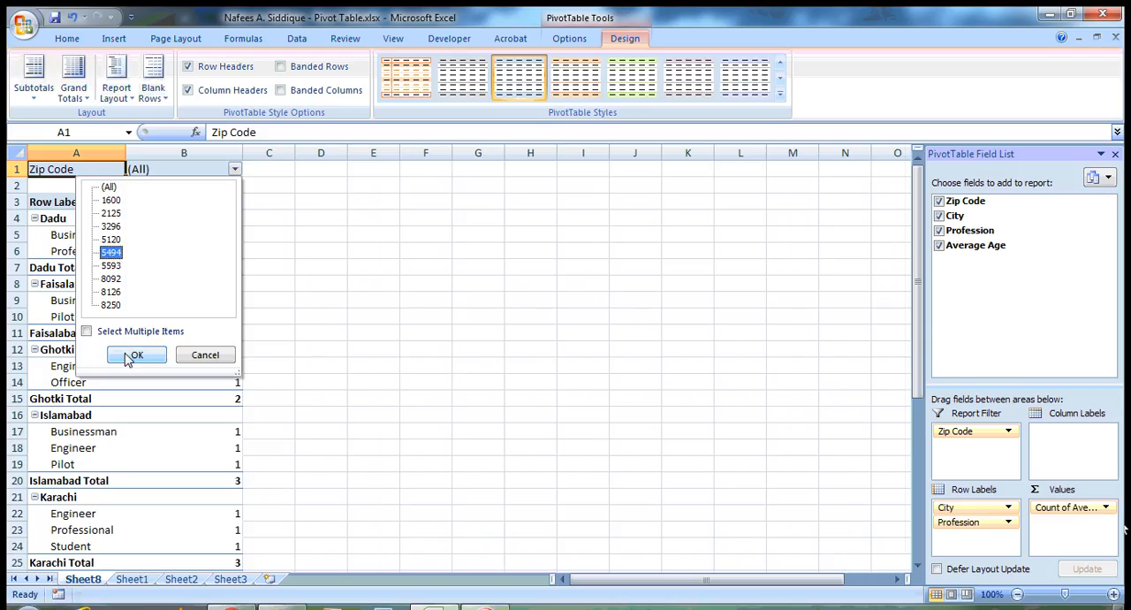
pyautogui.click(136, 355)
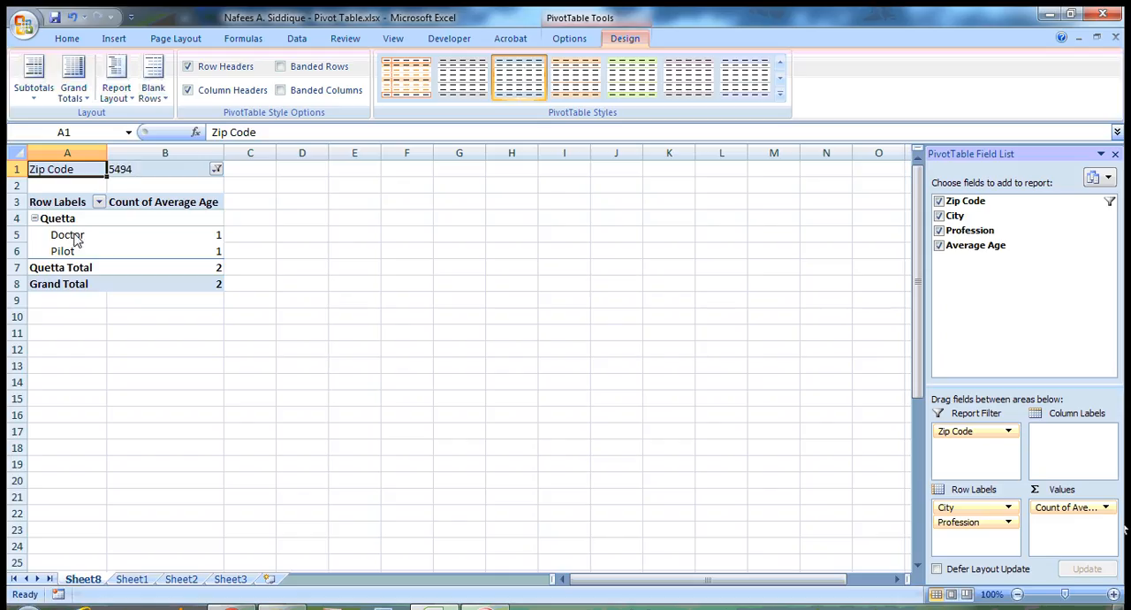
pyautogui.moveTo(95, 235)
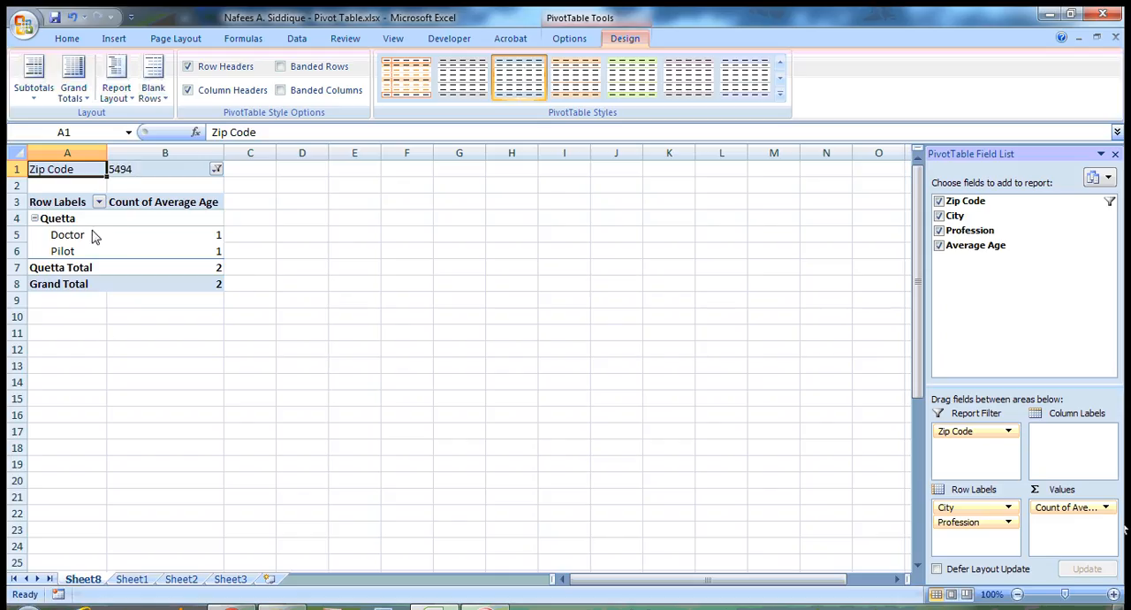
pyautogui.moveTo(280, 202)
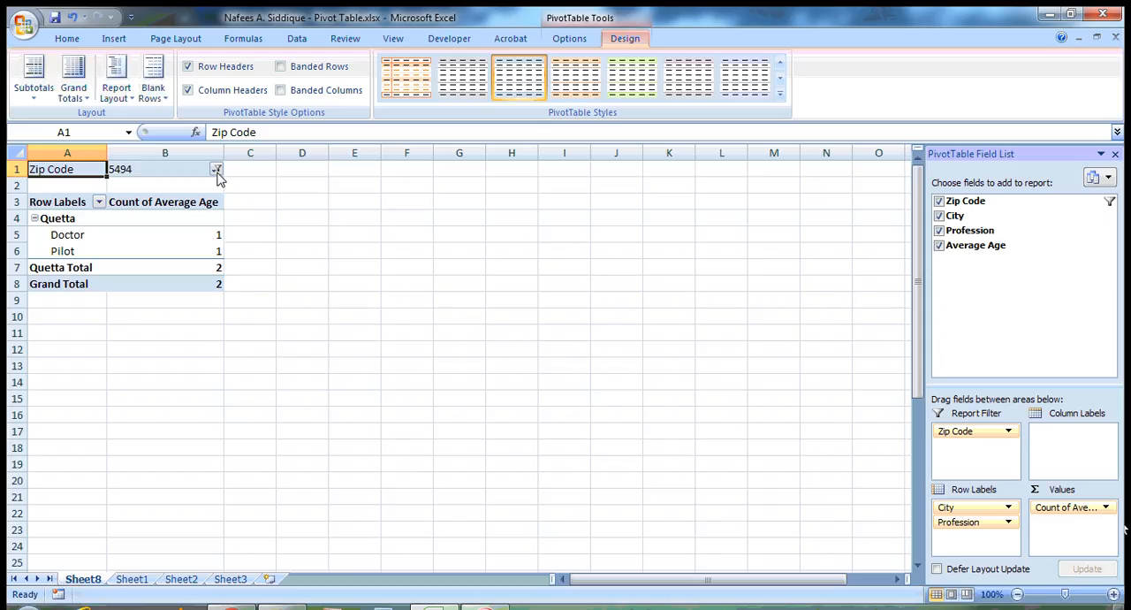
# Step: Enable Select Multiple Items and include zip codes 1600 and 8250 alongside 5494
pyautogui.click(216, 168)
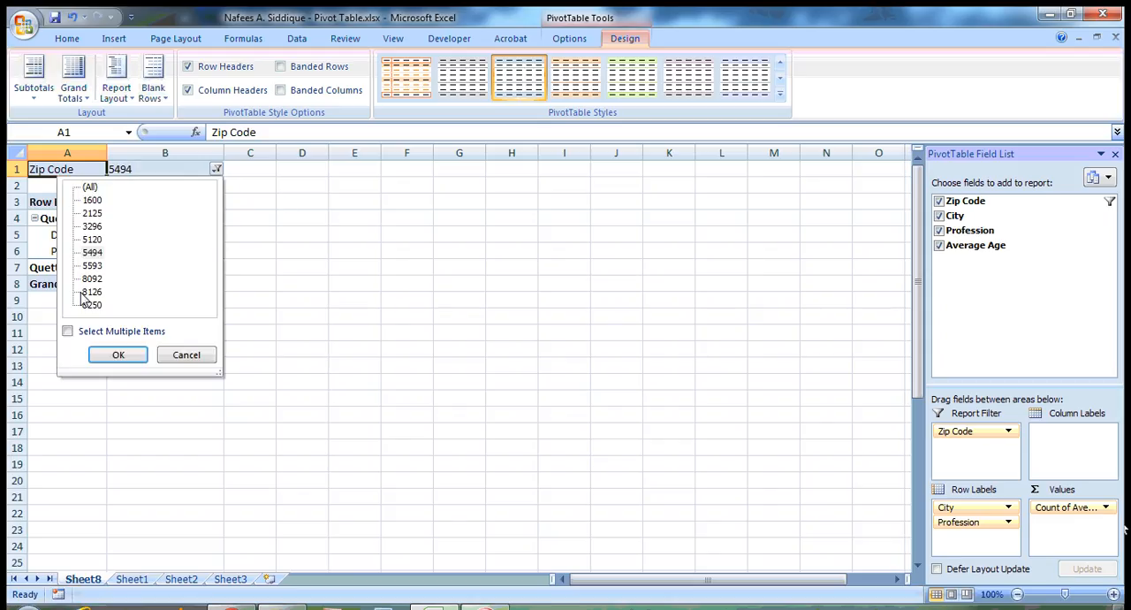
pyautogui.click(67, 331)
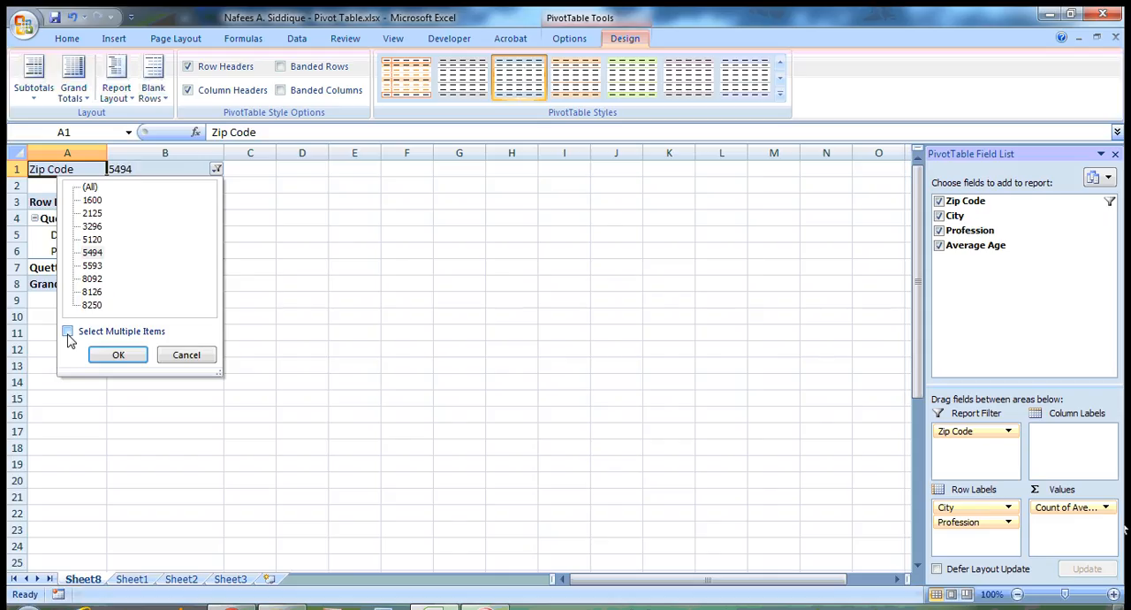
pyautogui.click(67, 330)
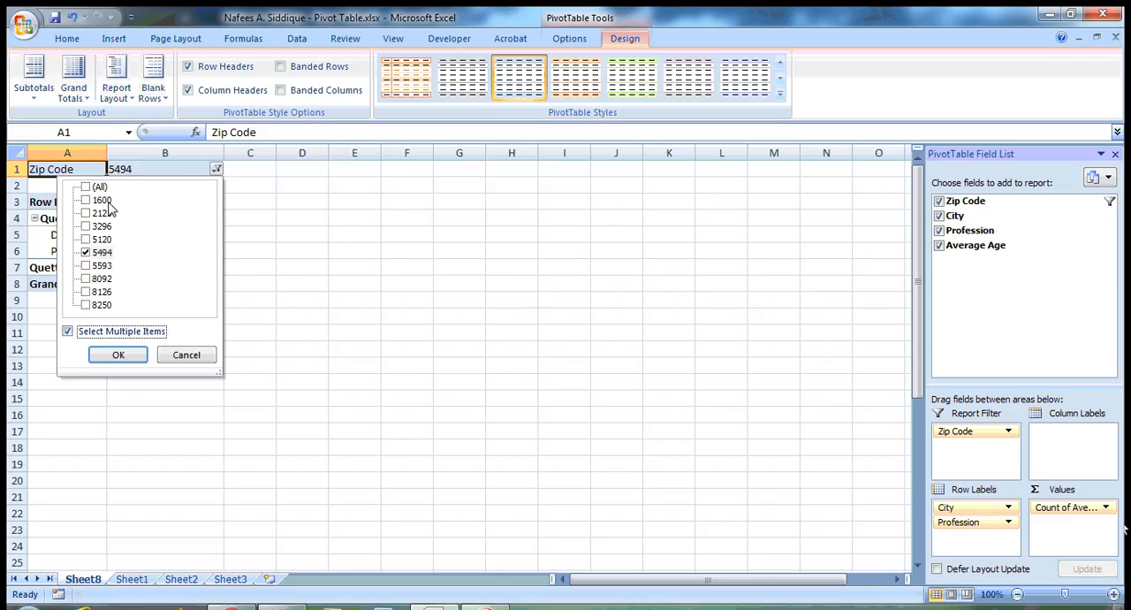
pyautogui.click(85, 200)
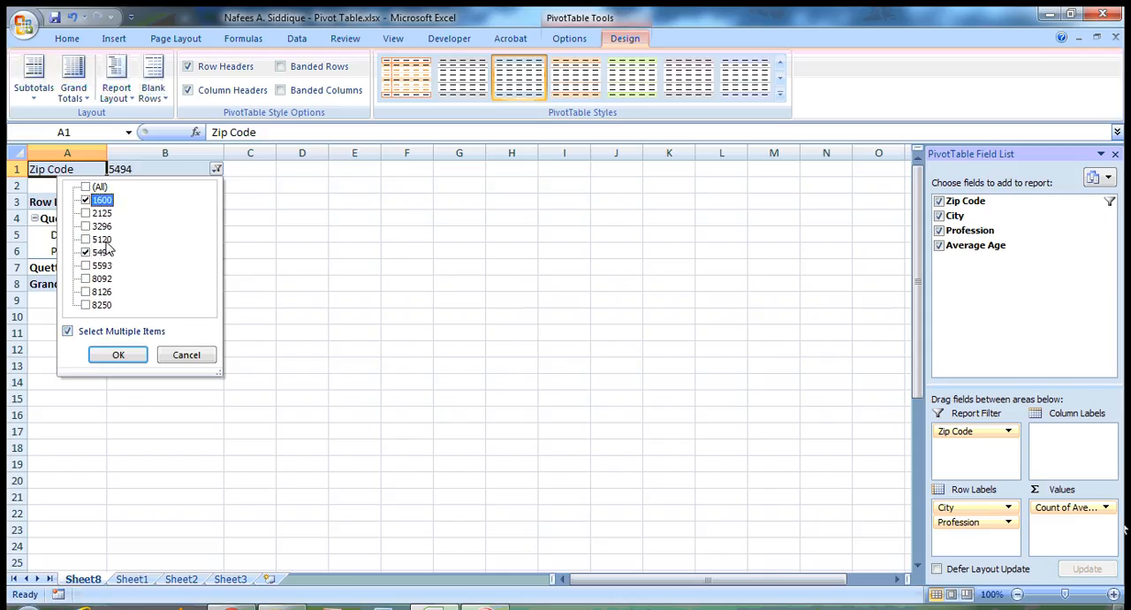
pyautogui.click(102, 304)
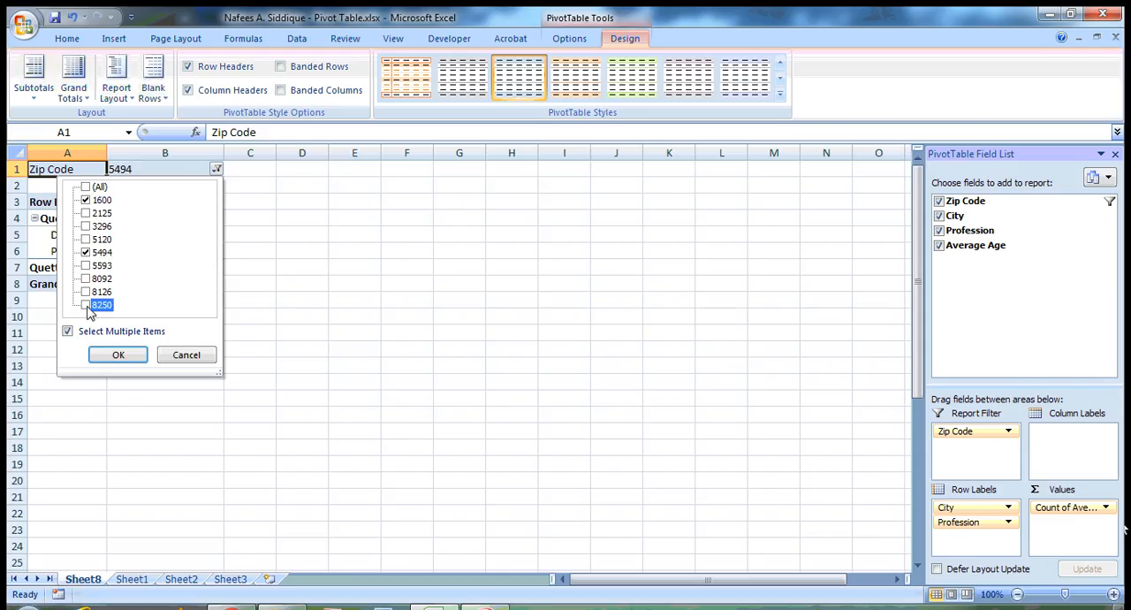
pyautogui.click(116, 355)
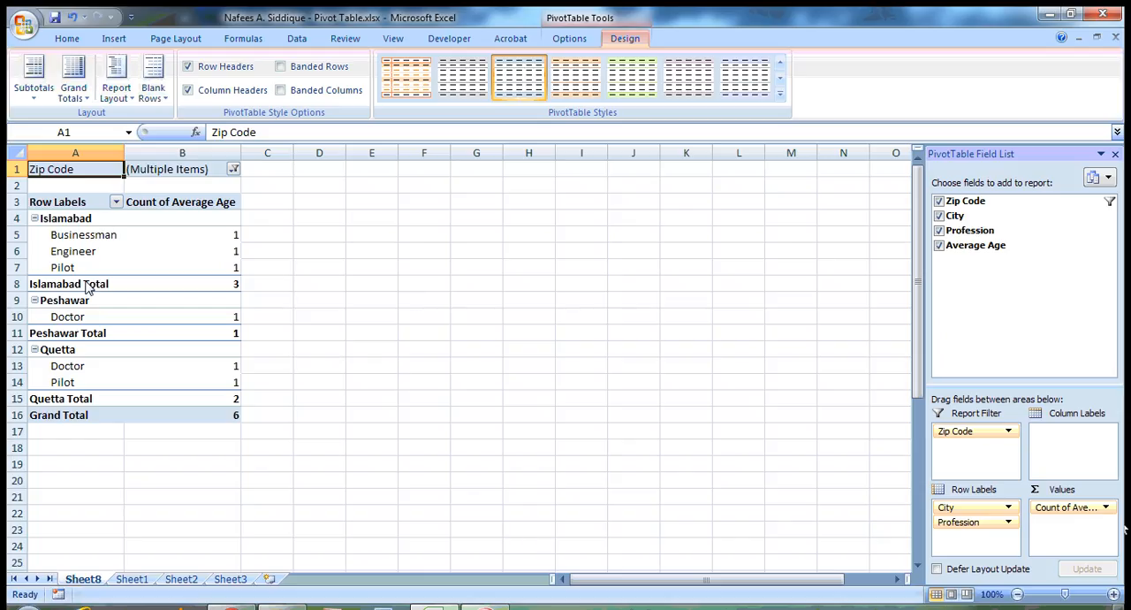
# Step: Review the filtered rows for Islamabad, Peshawar and Quetta with a Grand Total of 6
pyautogui.click(56, 350)
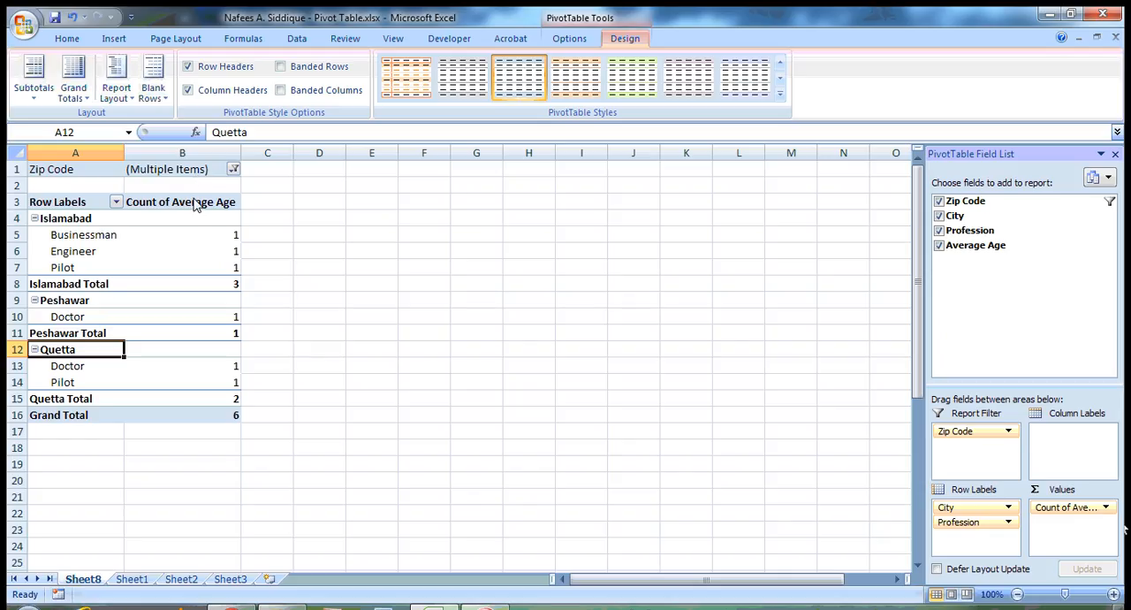
pyautogui.click(180, 202)
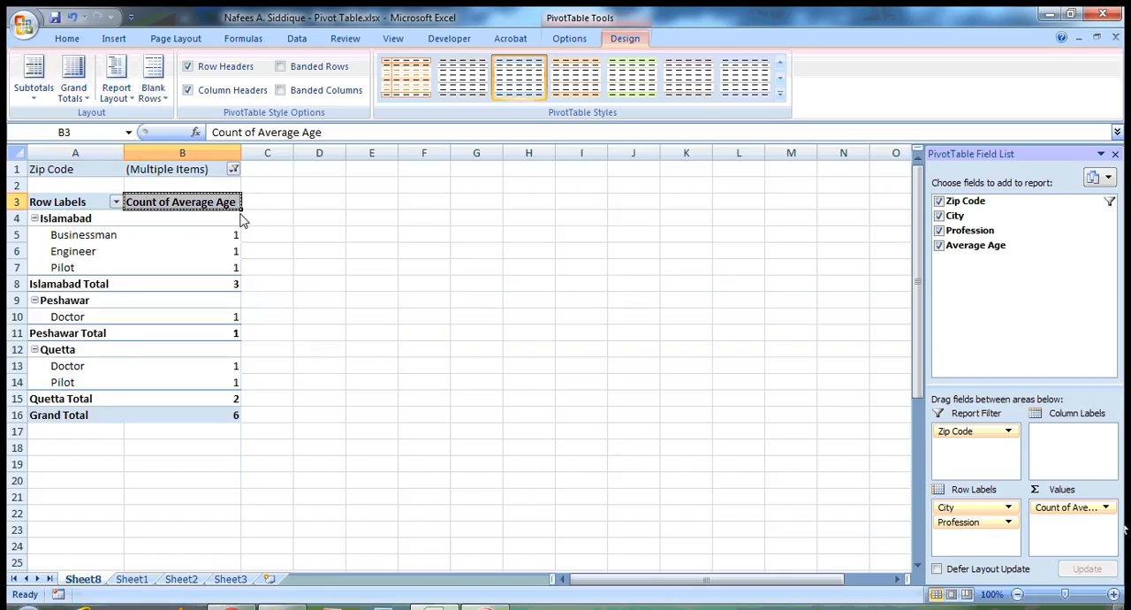
pyautogui.click(182, 233)
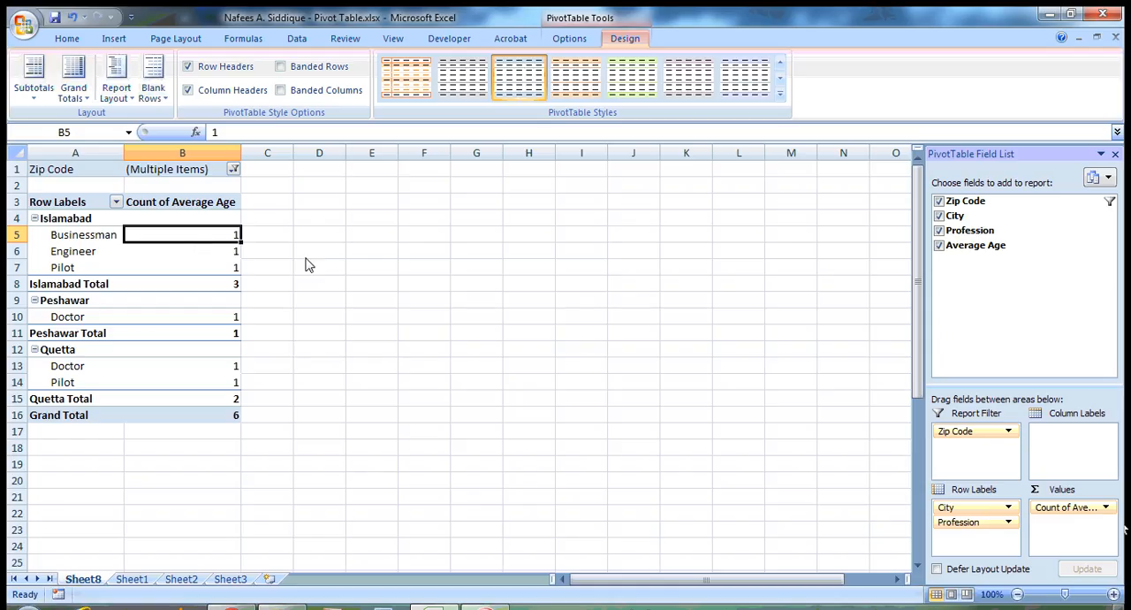
pyautogui.moveTo(450, 461)
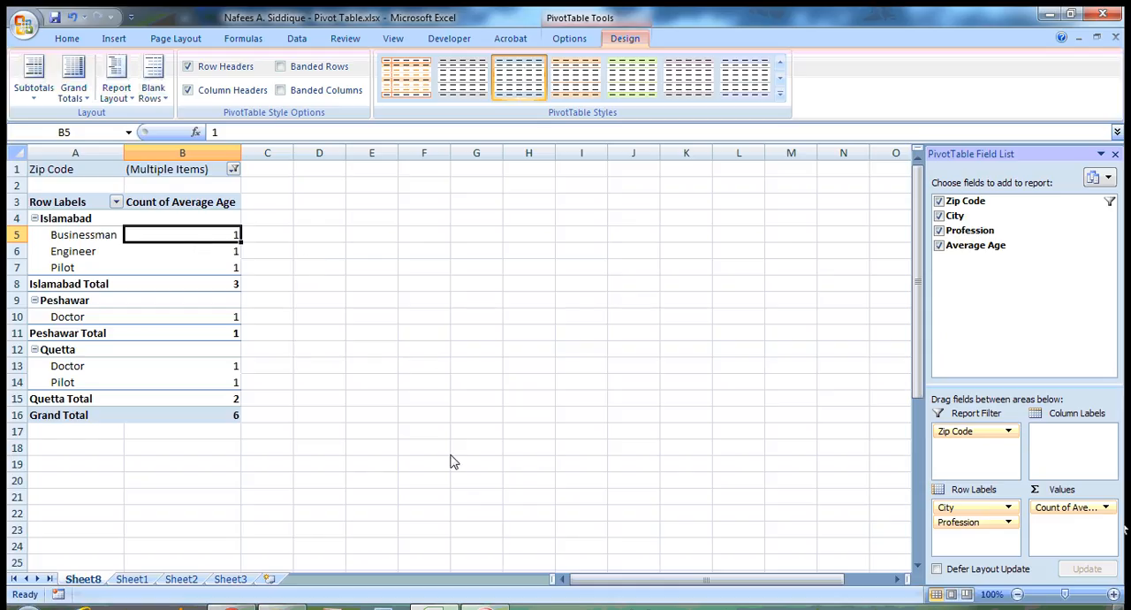